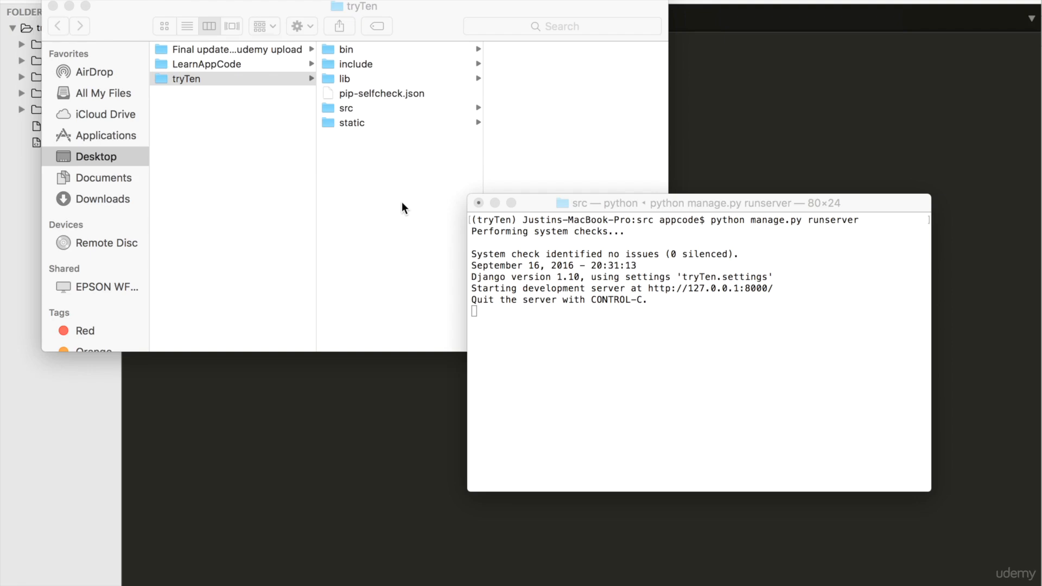
- Install the stripe package with pip and list installed packages with pip freeze
text(pip)
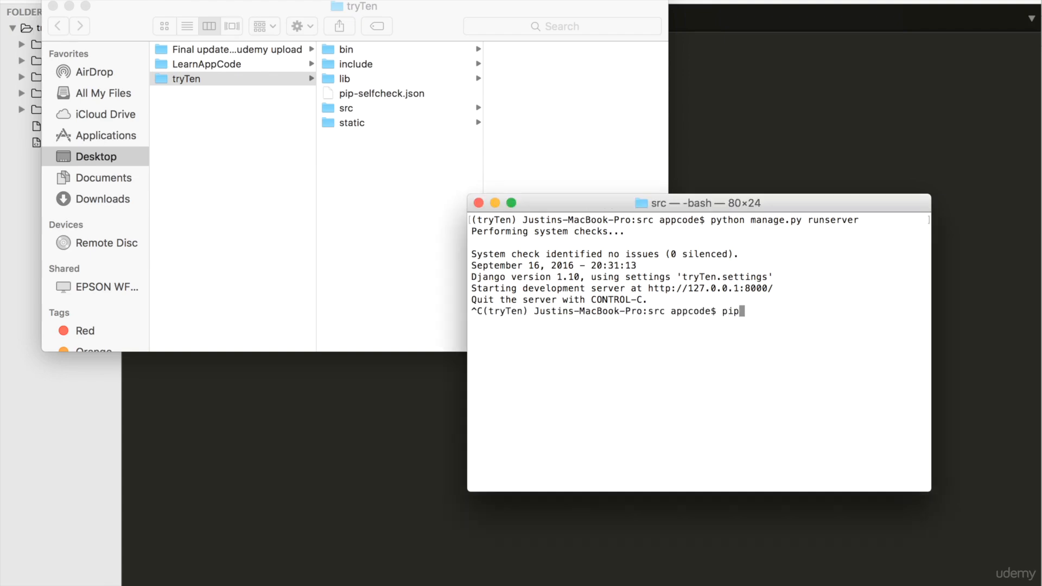
text(install stripe)
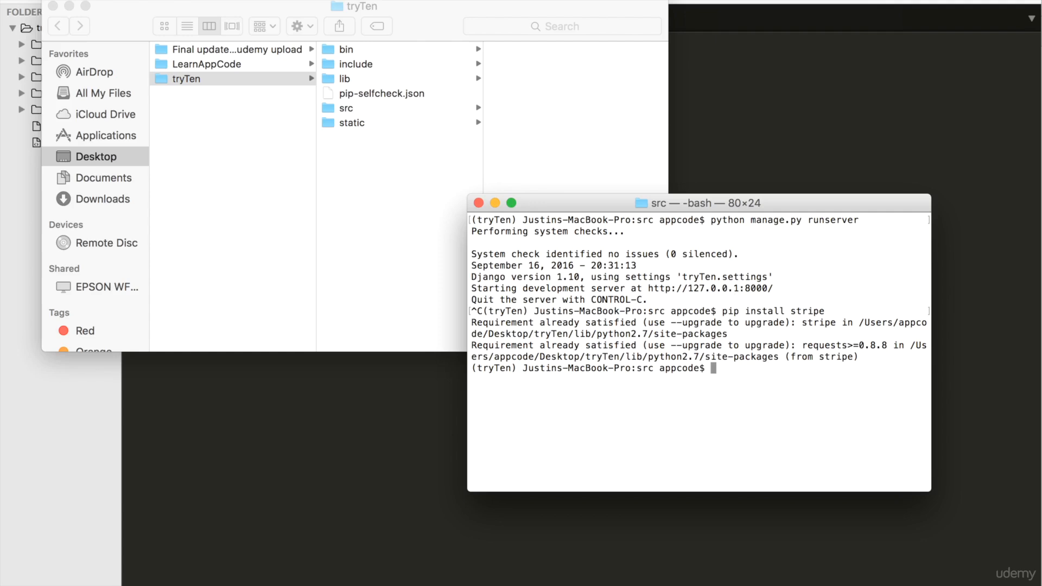
text(pip freeze)
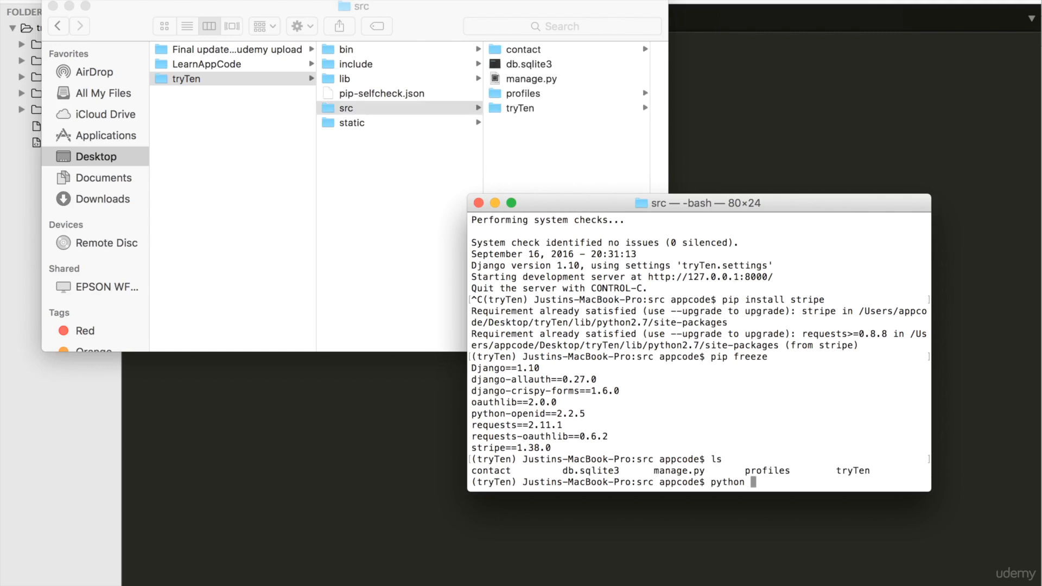
- Start the manage.py startapp command for the new checkout app
text(manage.py star)
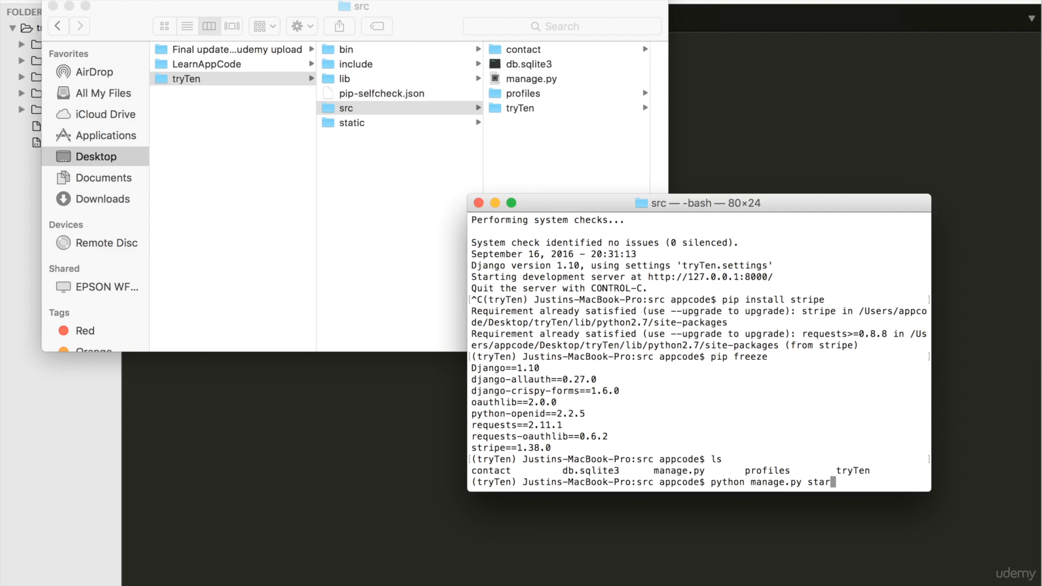
text(tapp con)
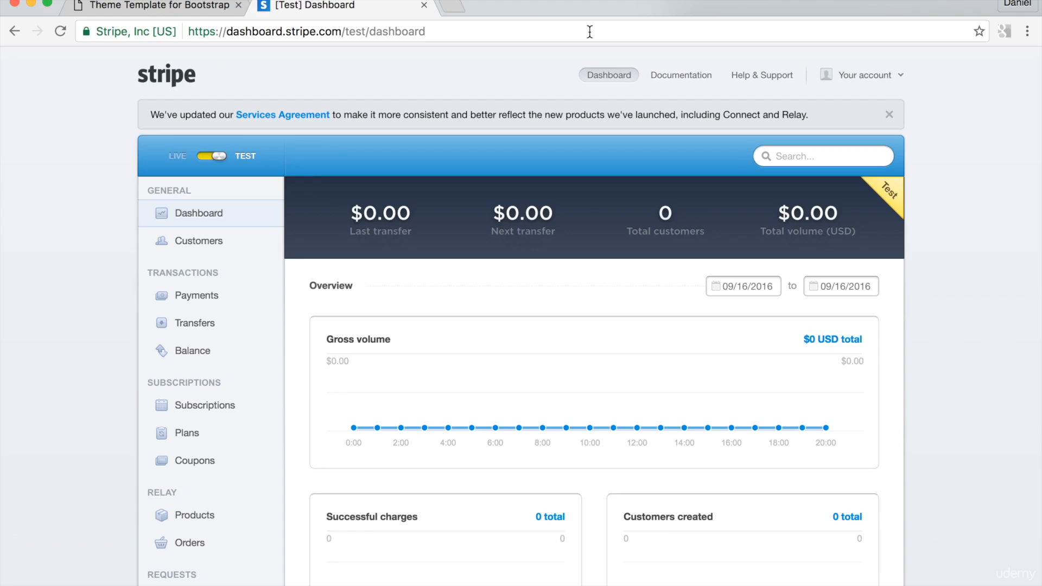
mouse_move(575, 177)
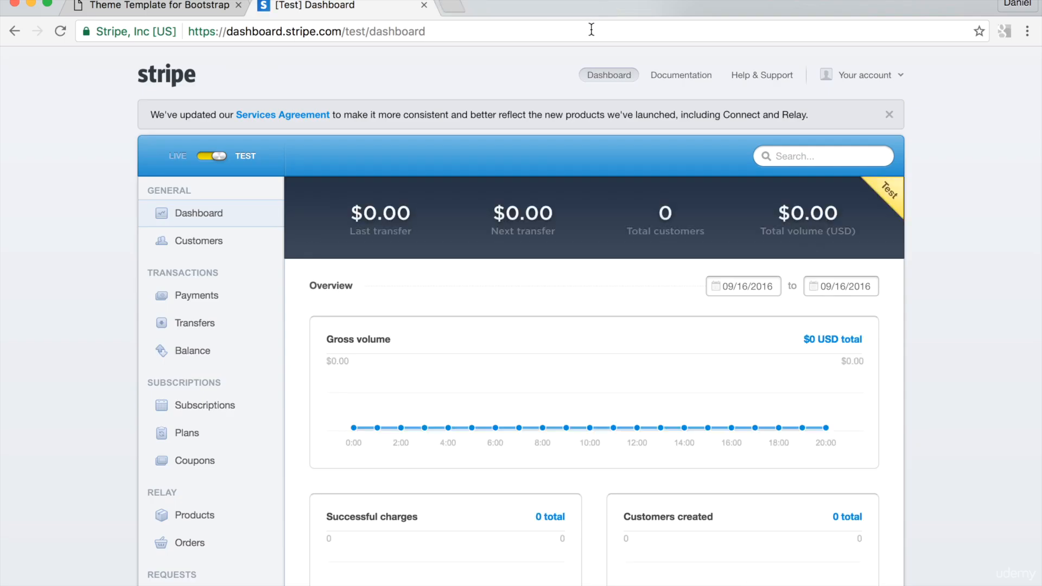
mouse_move(591, 30)
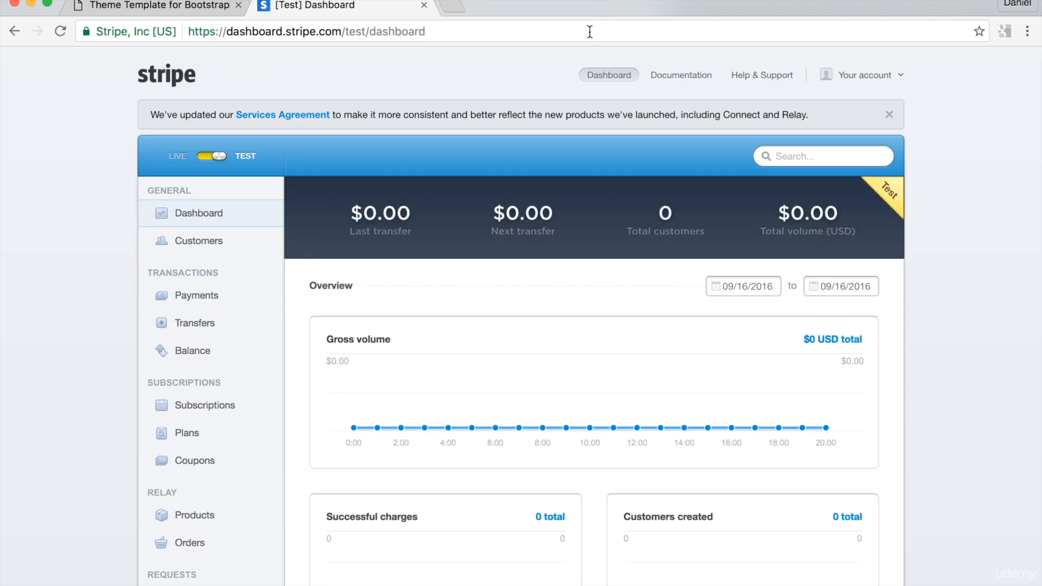
mouse_move(611, 573)
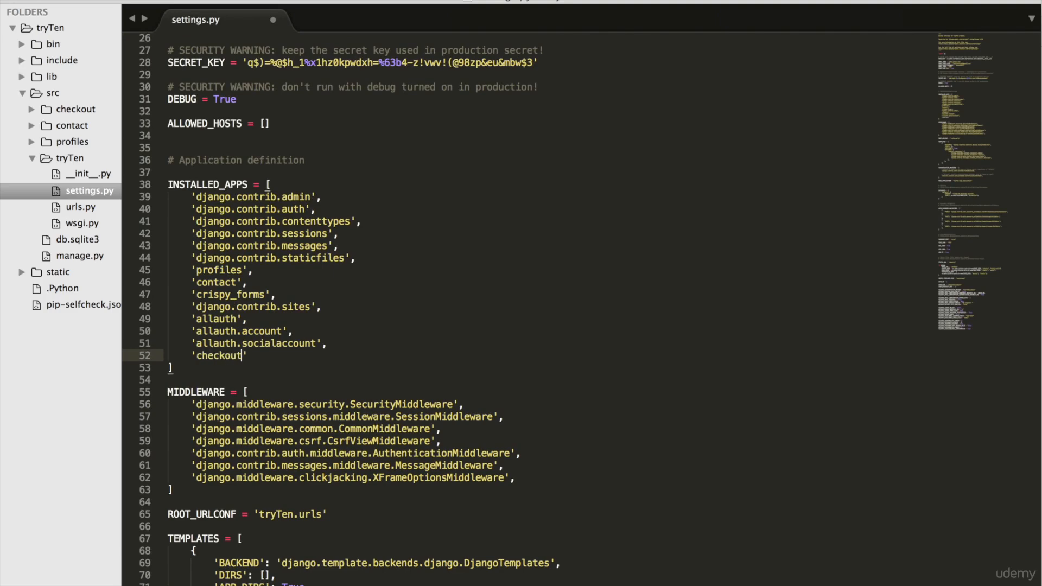
- Add the new app entry to INSTALLED_APPS in settings.py
text('stripe',)
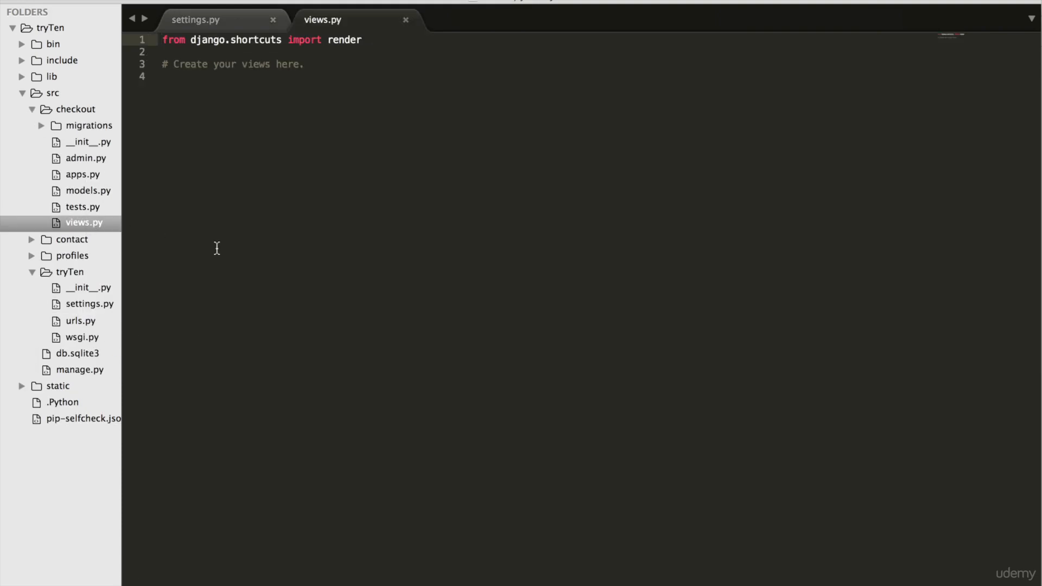
mouse_move(97, 297)
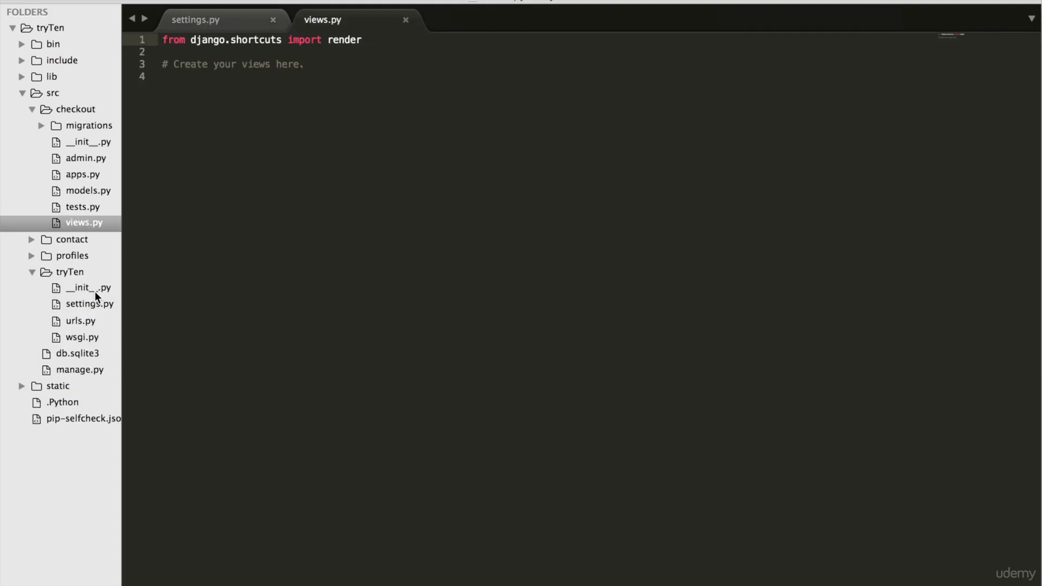
- Import login_required and rename the pasted view function to checkout
click(72, 255)
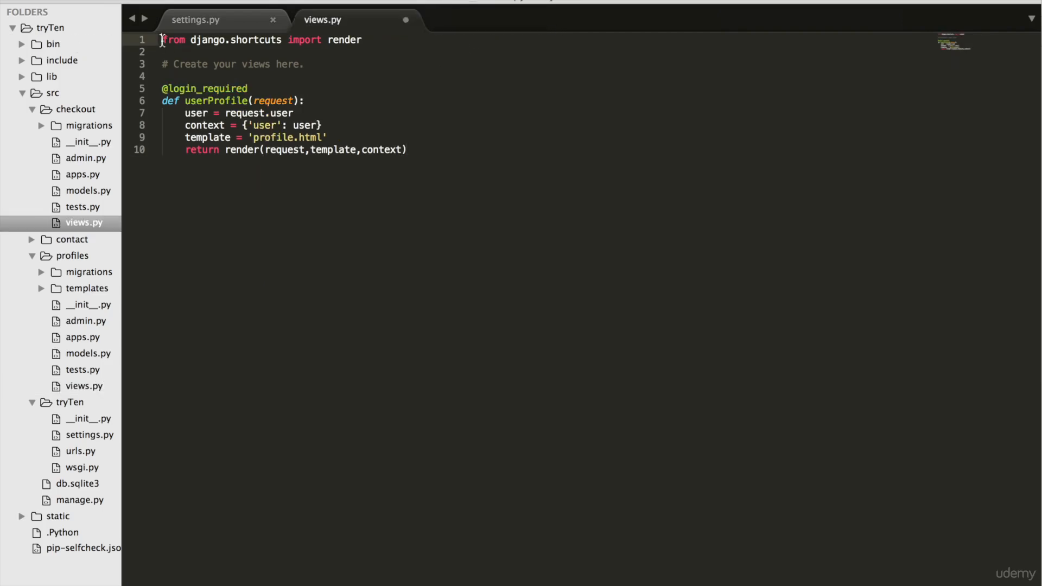
text(from django.contrib.auth.decorators import login_required)
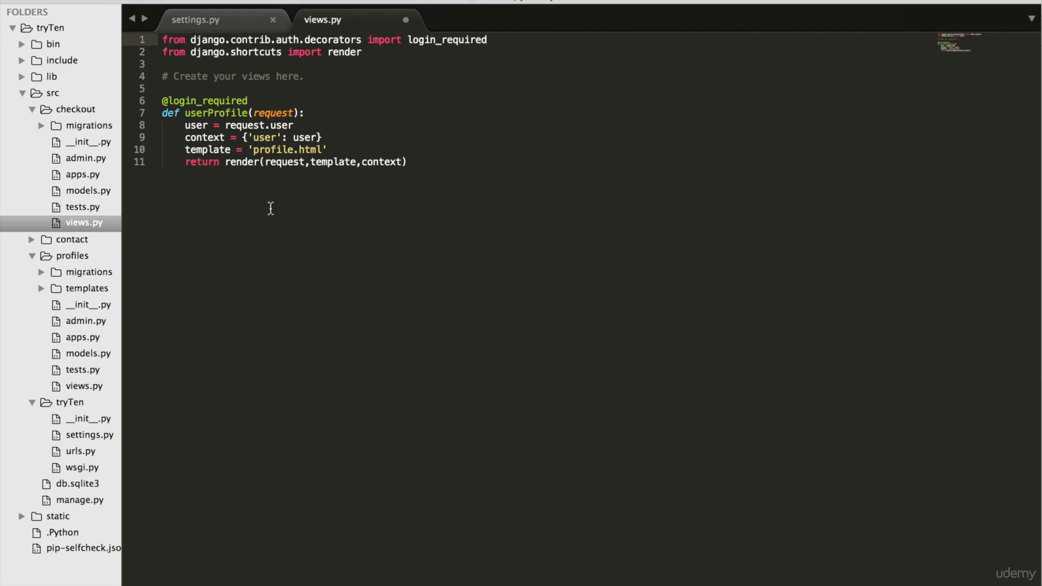
double_click(214, 112)
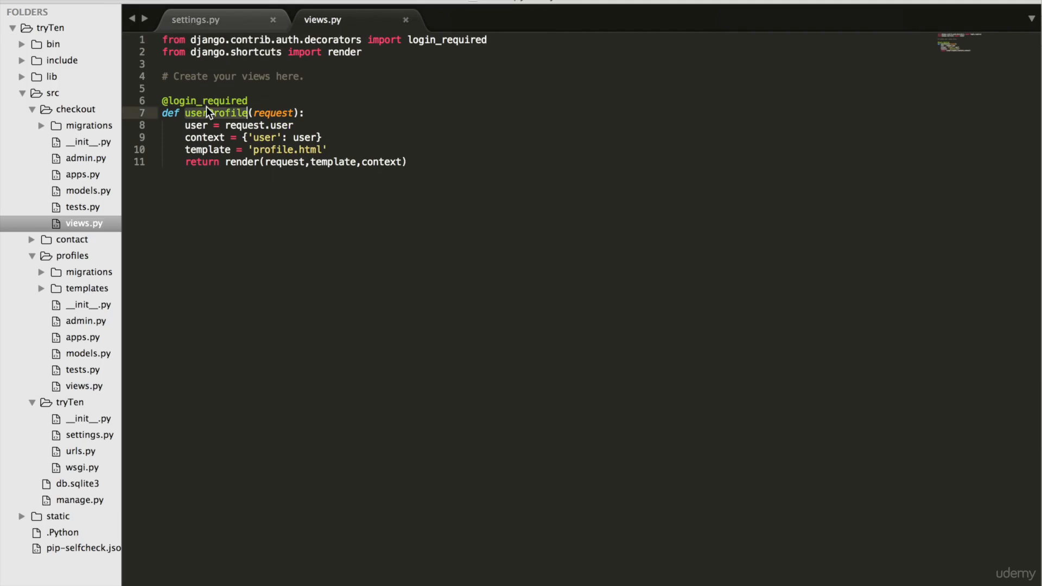
text(checkout)
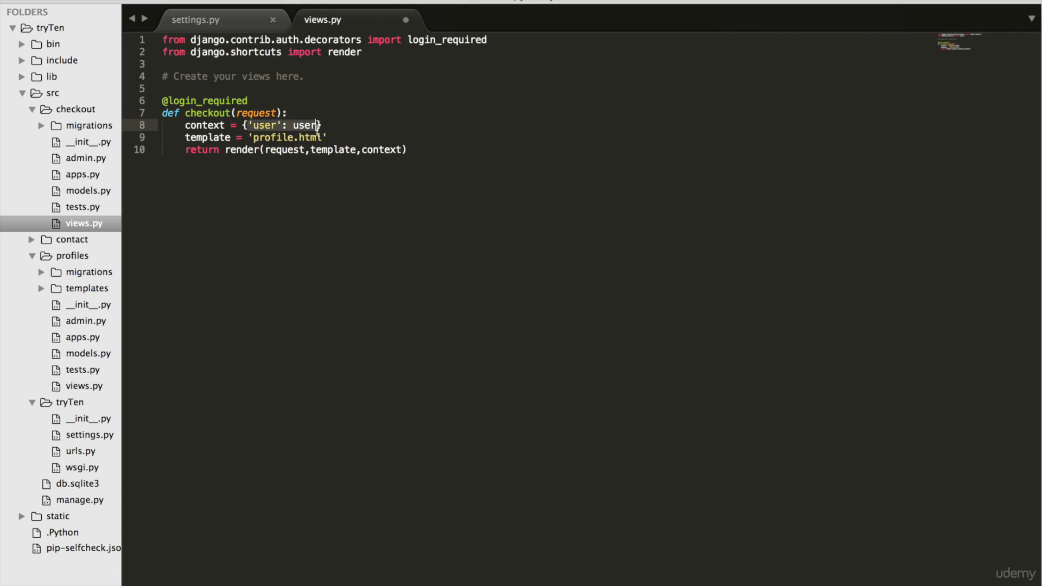
- Empty the context dictionary and render checkout.html instead of profile.html
key(Delete)
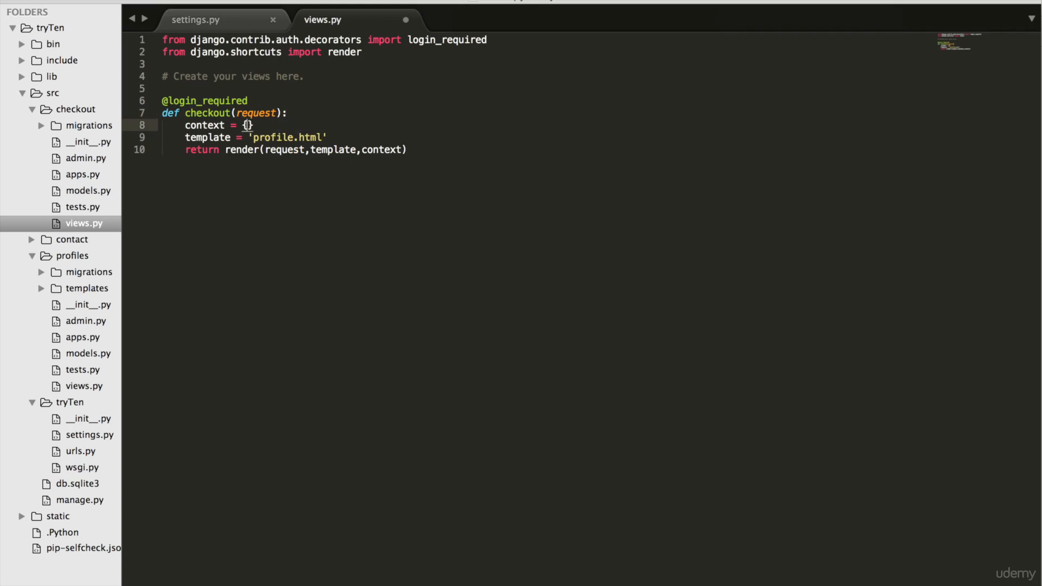
double_click(270, 138)
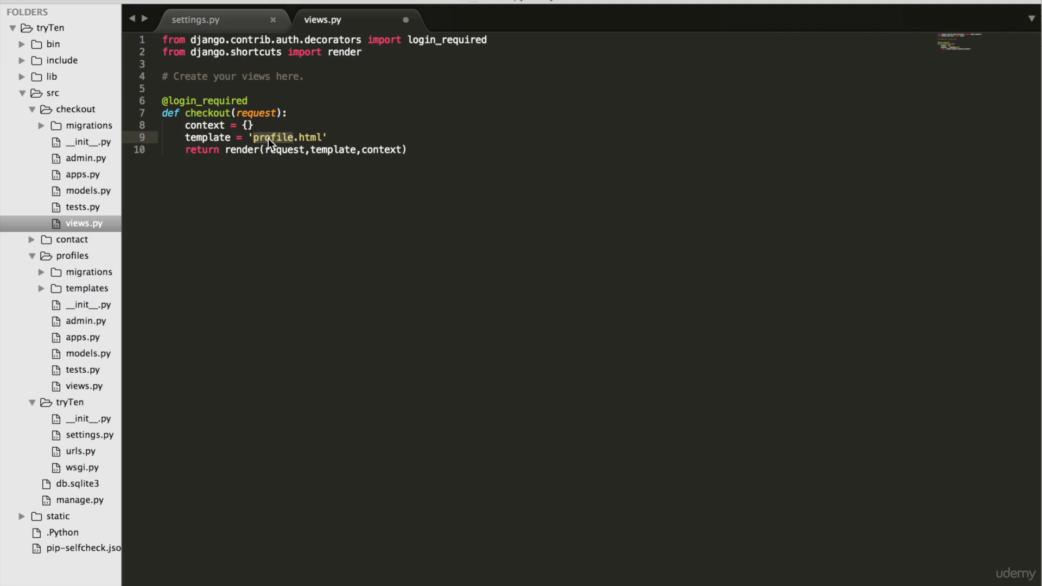
text(checkout)
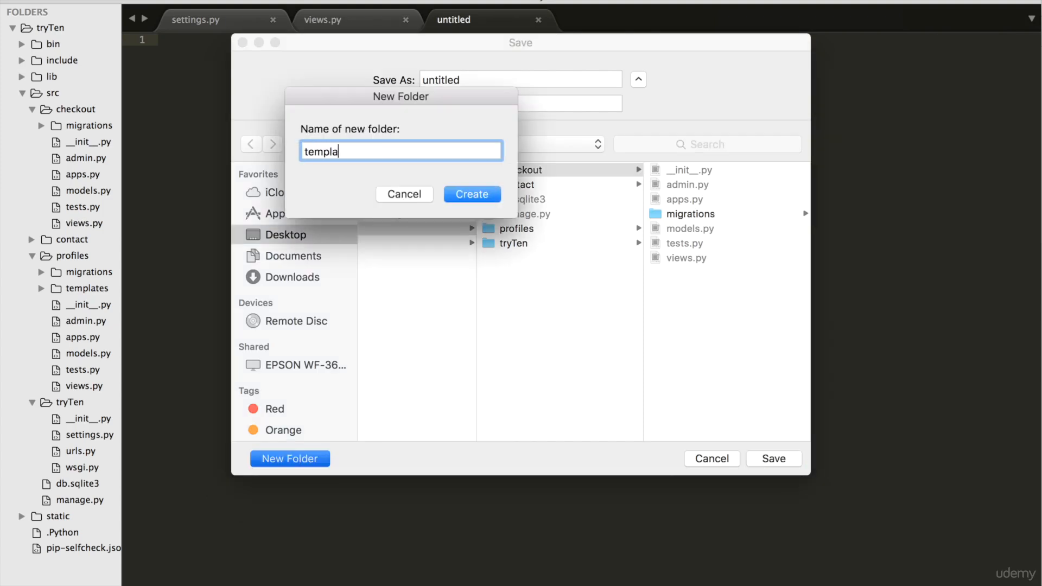
- Create a templates folder in the checkout app and save the file as checkout.html
click(472, 194)
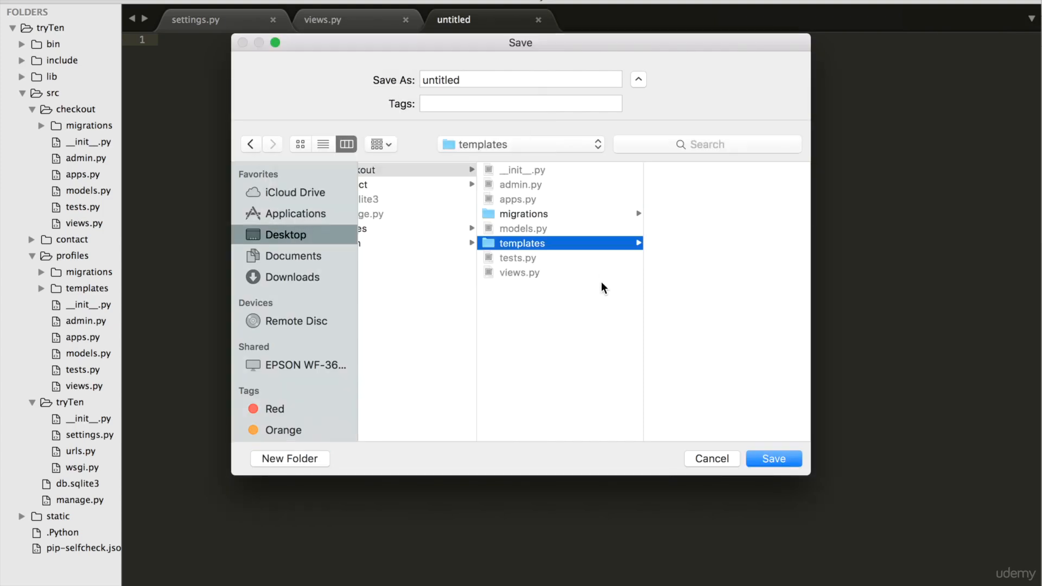
text(checkout.htm)
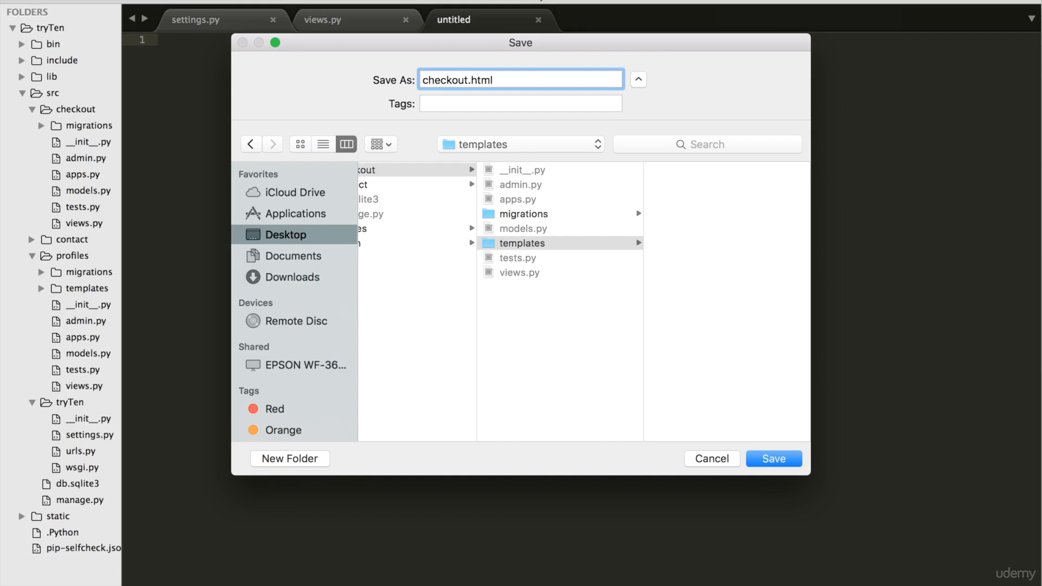
click(773, 458)
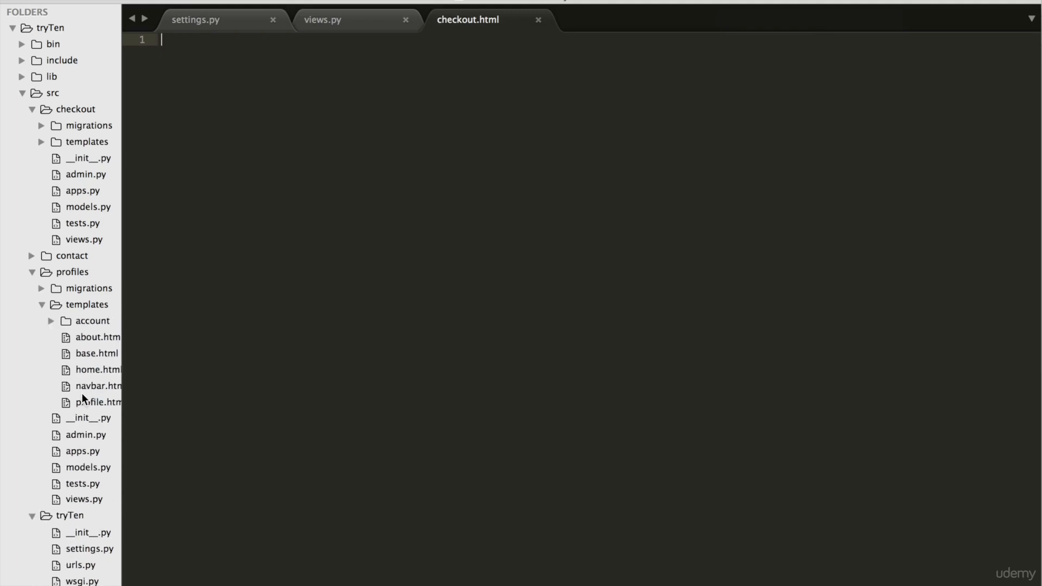
- Copy profile.html's extends/base structure into checkout.html, leaving an empty content block
click(97, 402)
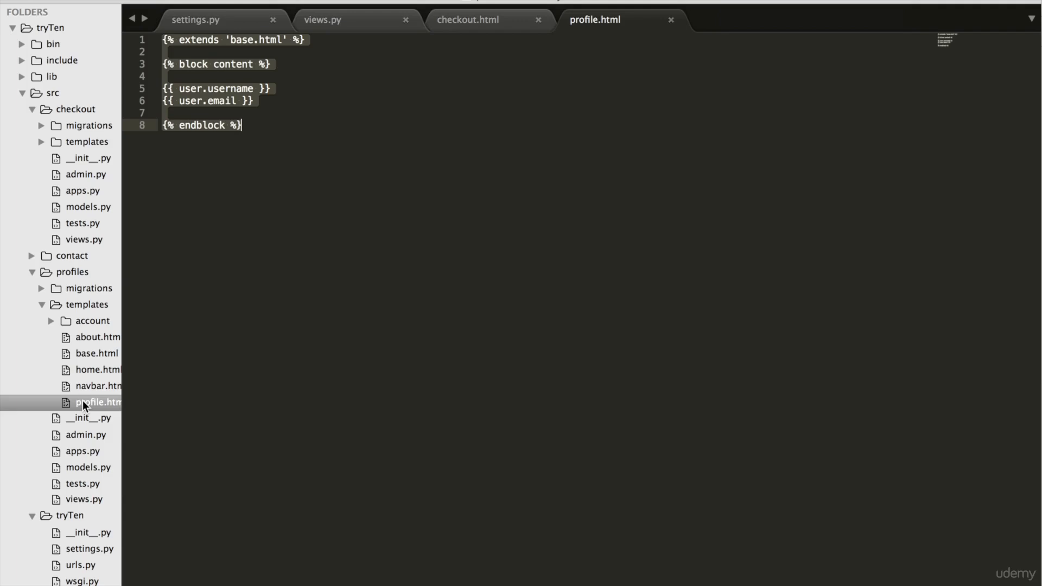
click(671, 20)
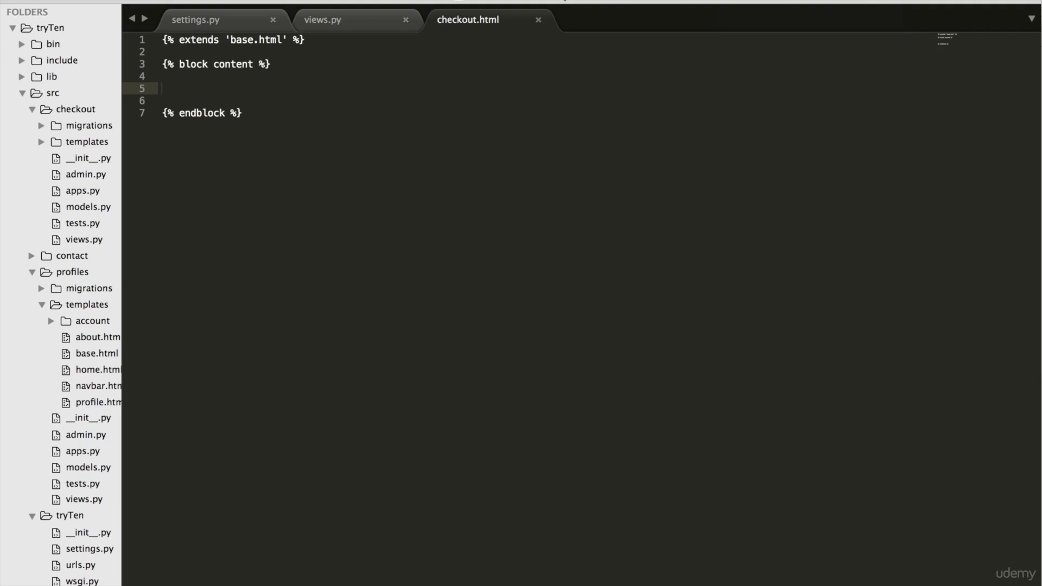
click(32, 92)
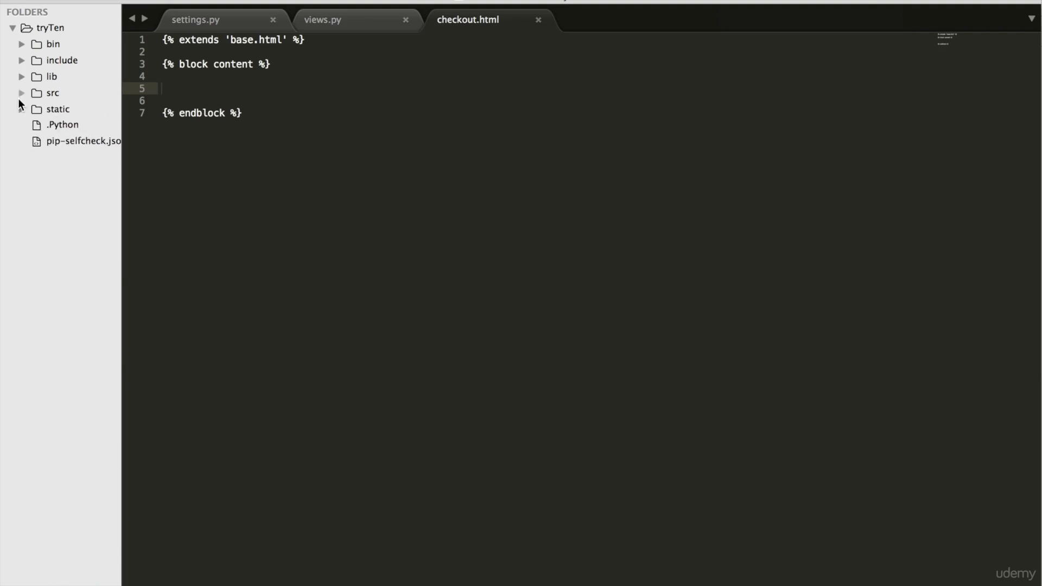
click(22, 92)
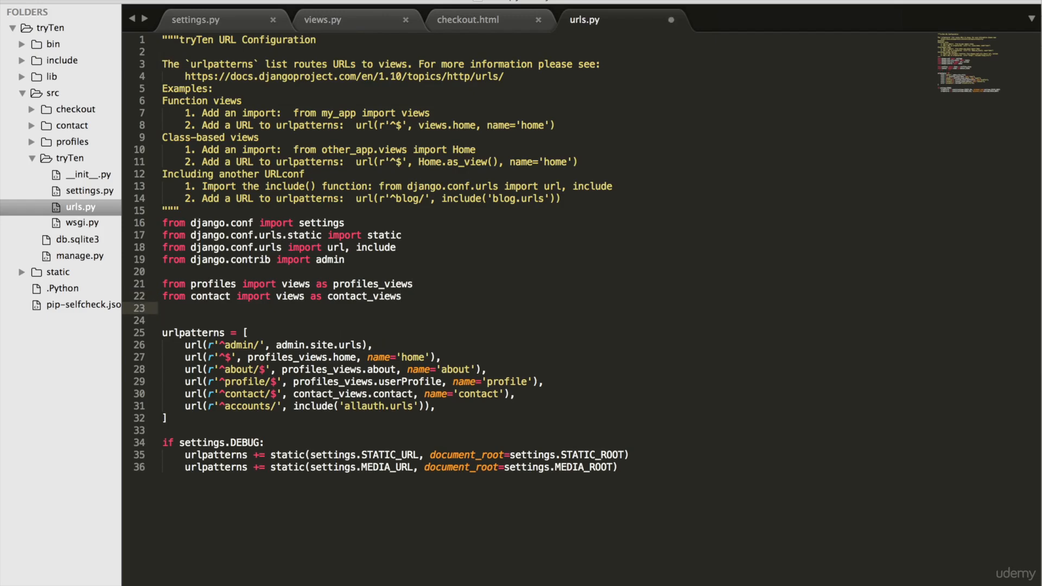
- Import the checkout app's views as checkout_views in urls.py
text(from d)
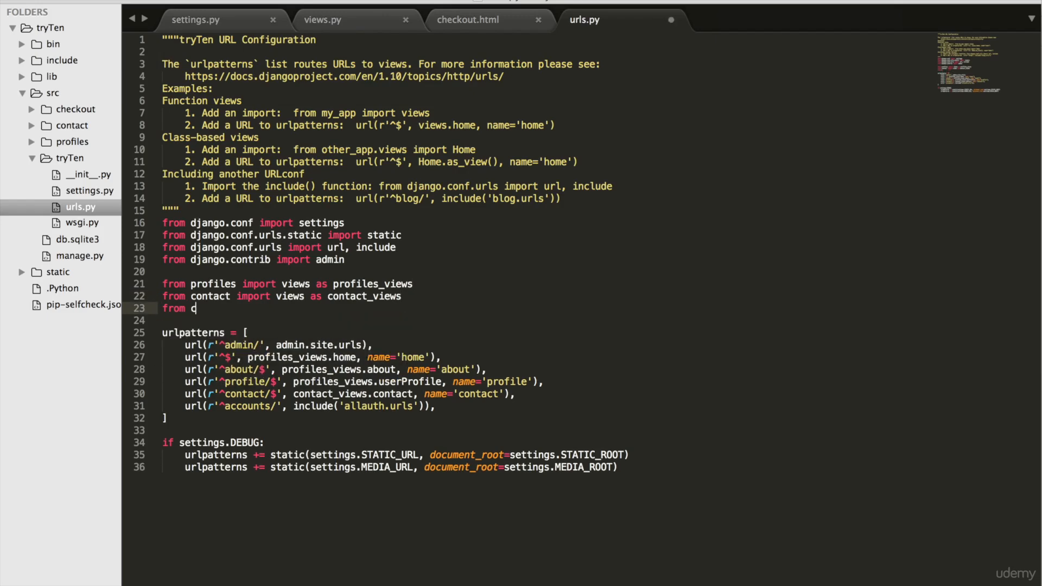
text(heckout import views)
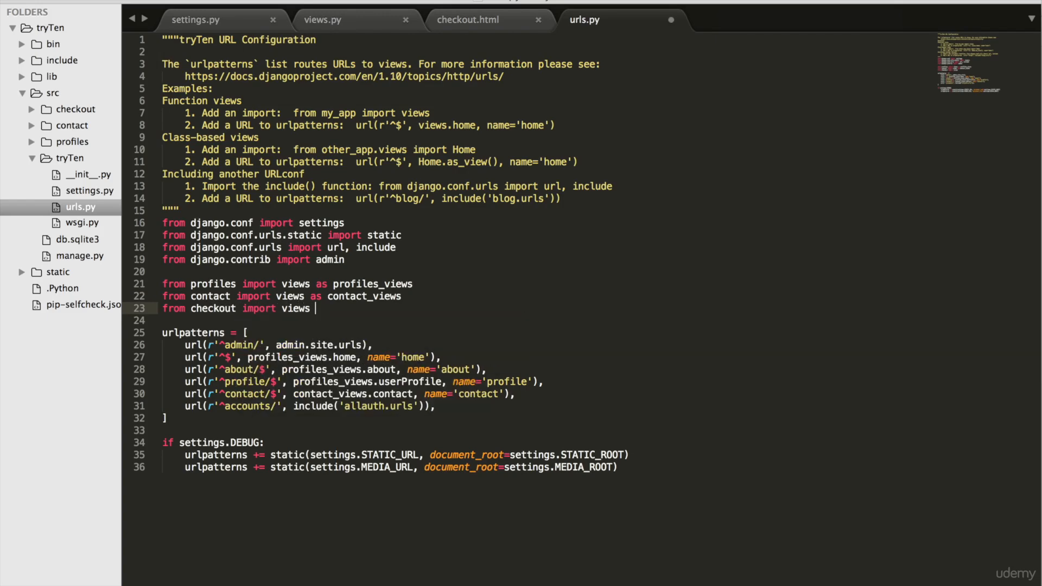
text(as checkout)
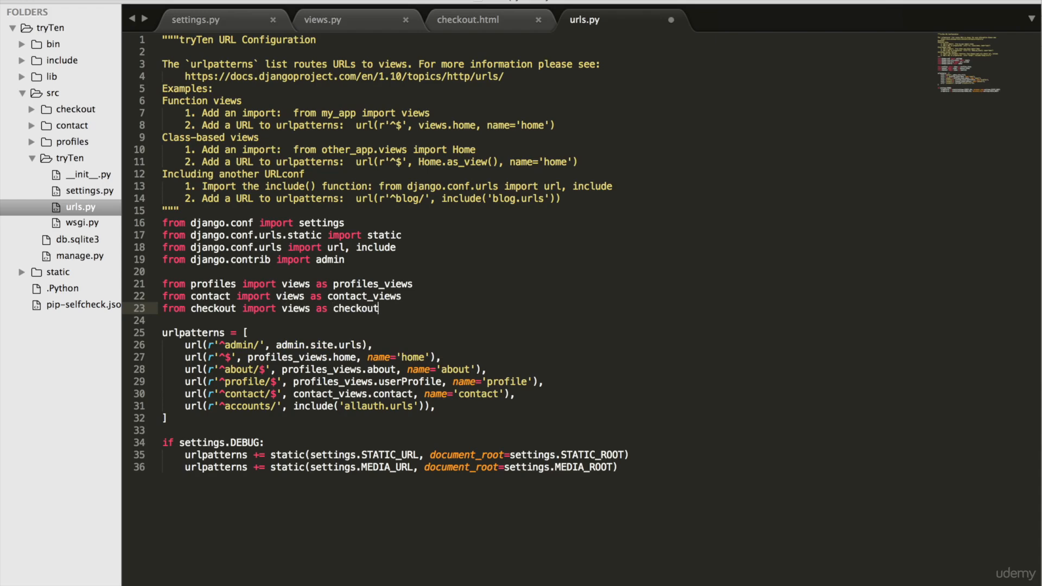
text(_)
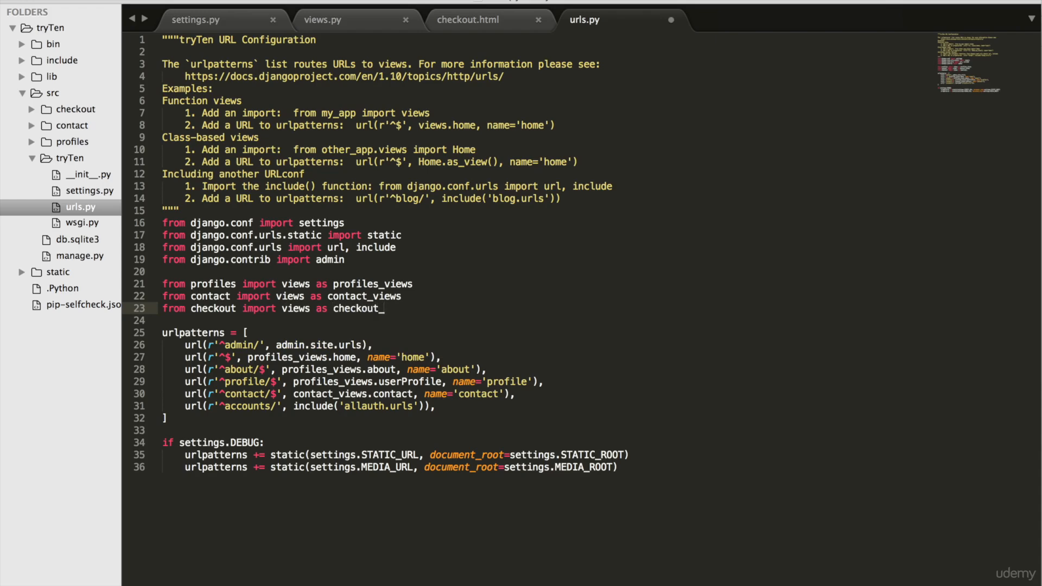
text(views)
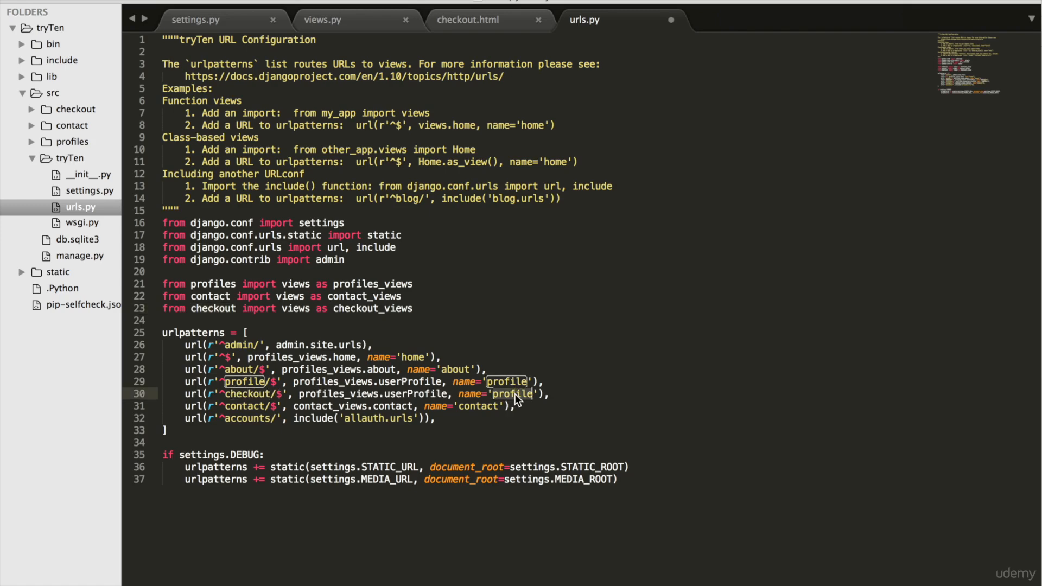
- Add url(r'^checkout/$', checkout_views.checkout, name='checkout') to the urlpatterns
text(checkout)
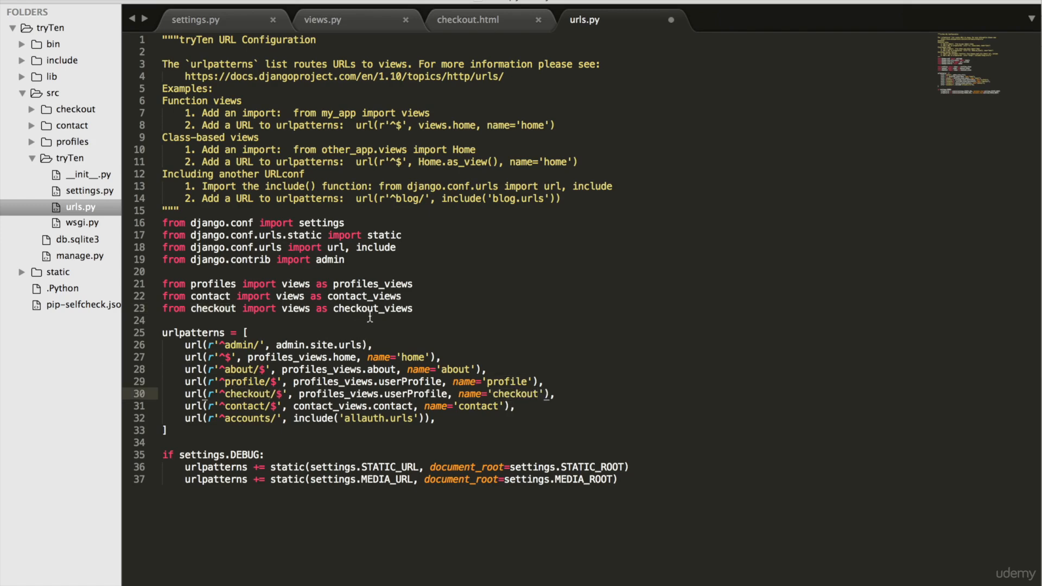
mouse_move(322, 394)
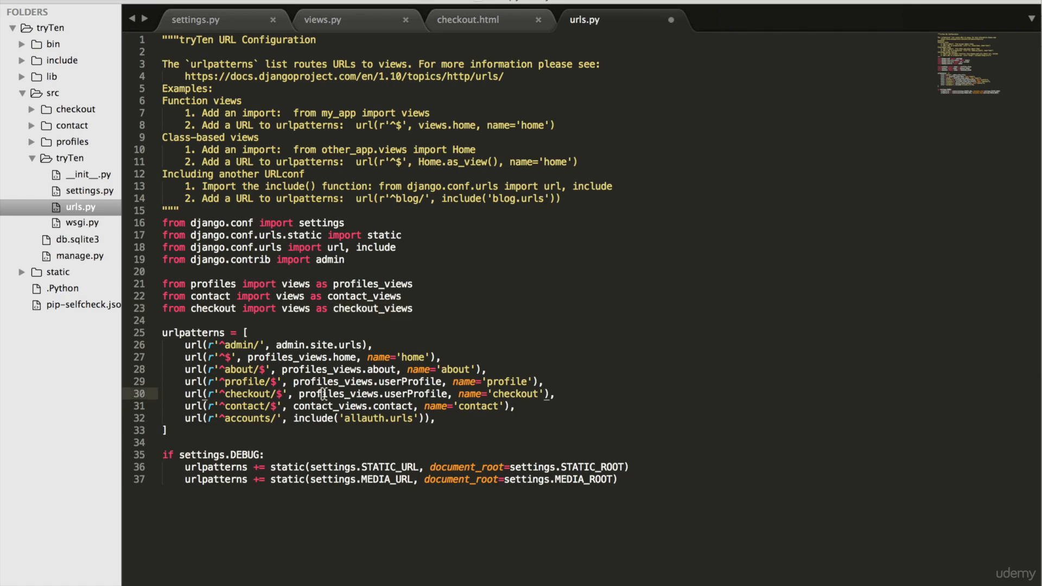
text(checkout_views)
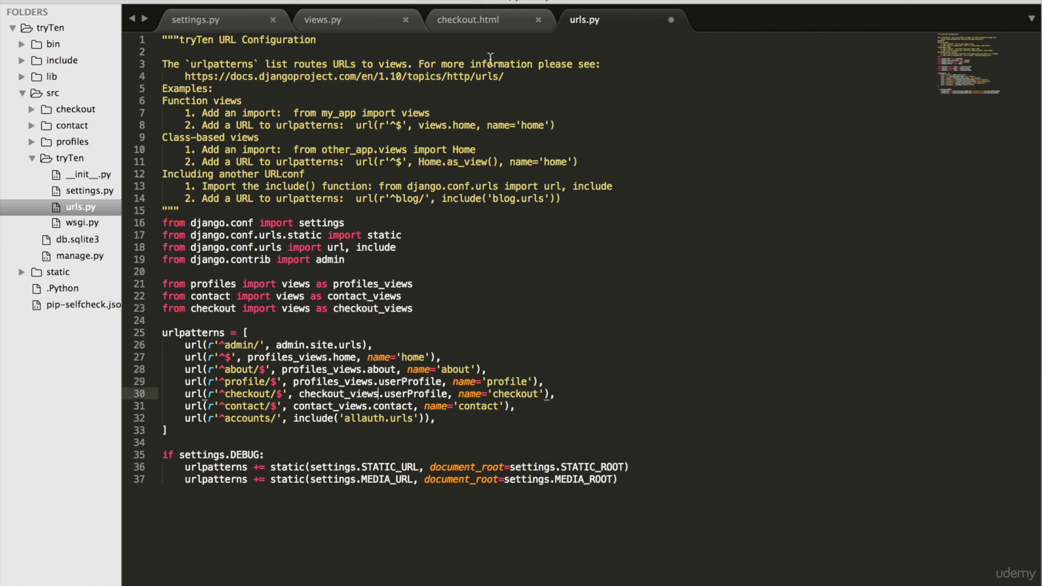
click(322, 19)
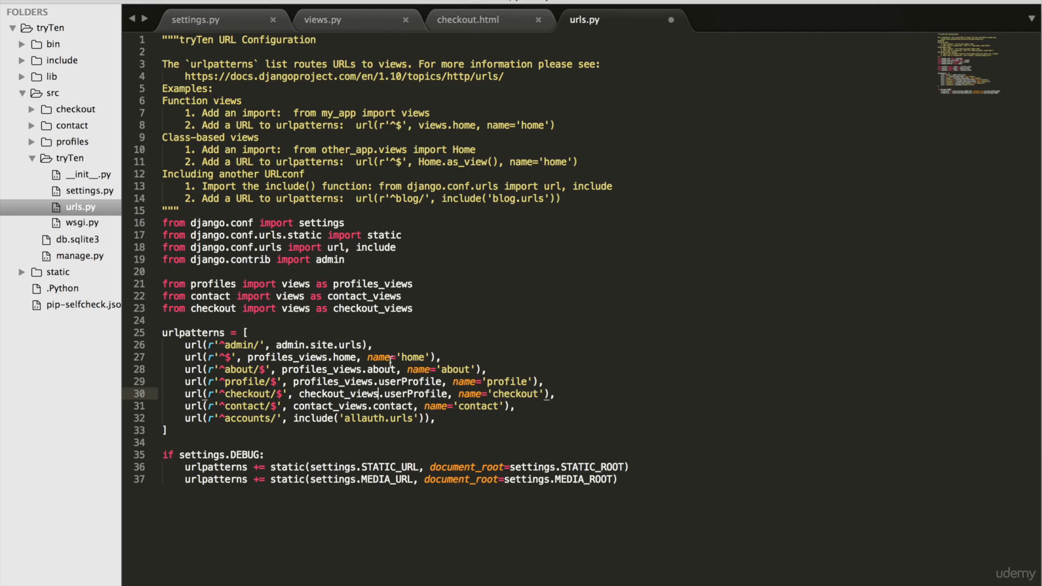
text(checkout/)
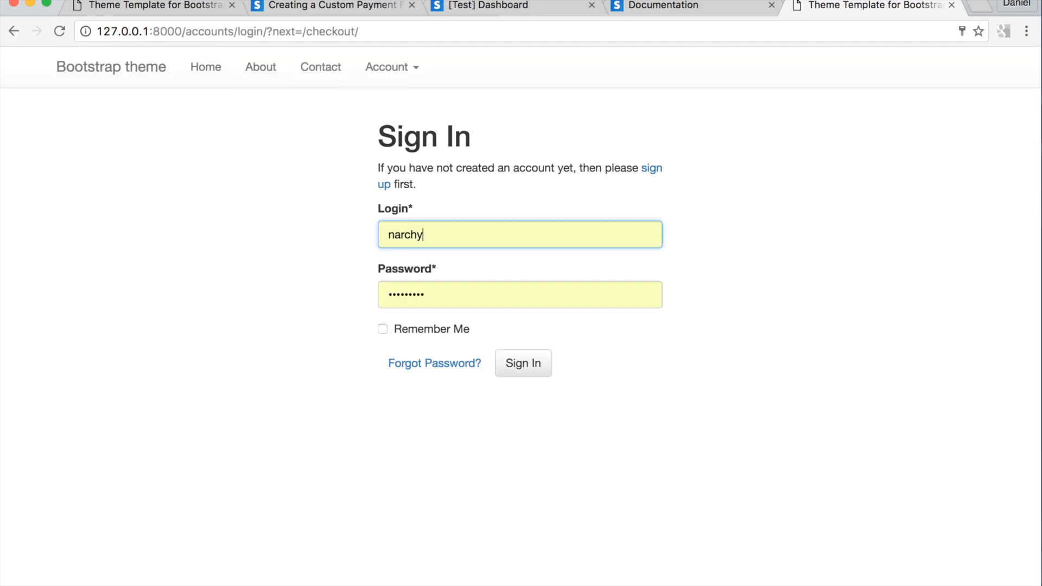
mouse_move(249, 197)
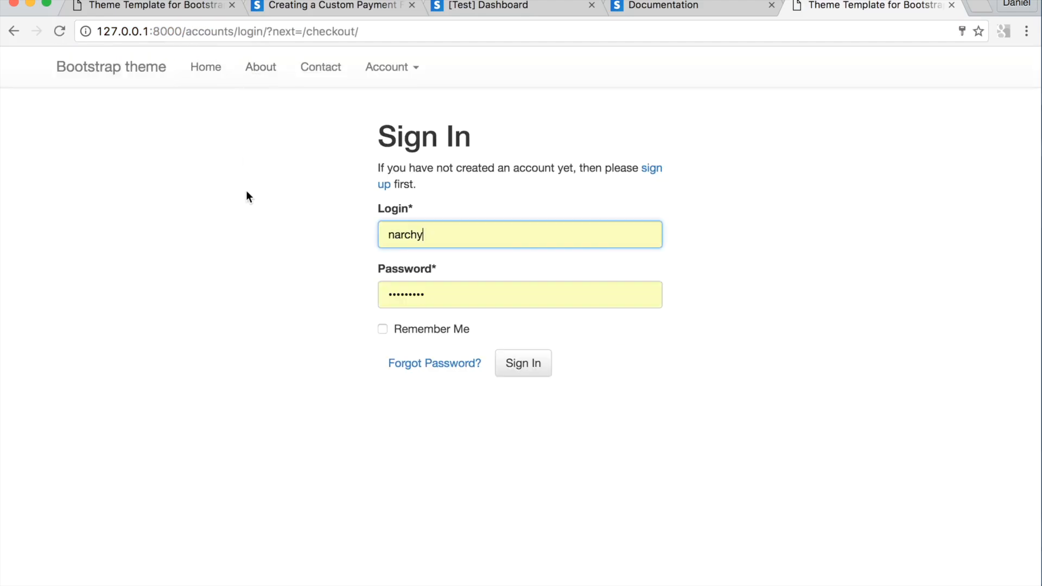
mouse_move(339, 263)
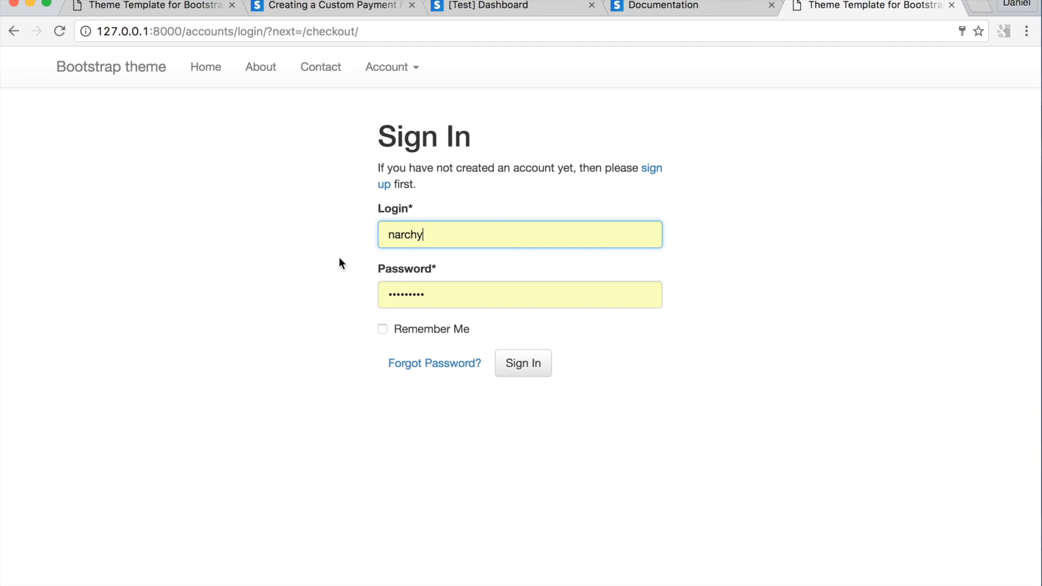
- Sign in and load 127.0.0.1:8000/checkout/, which shows a blank page
click(524, 362)
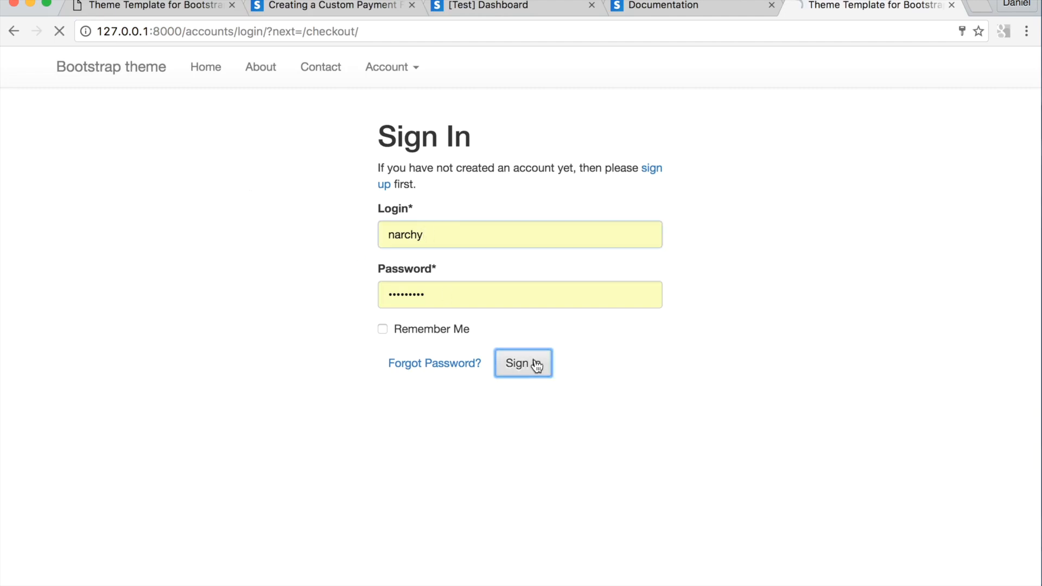
click(523, 364)
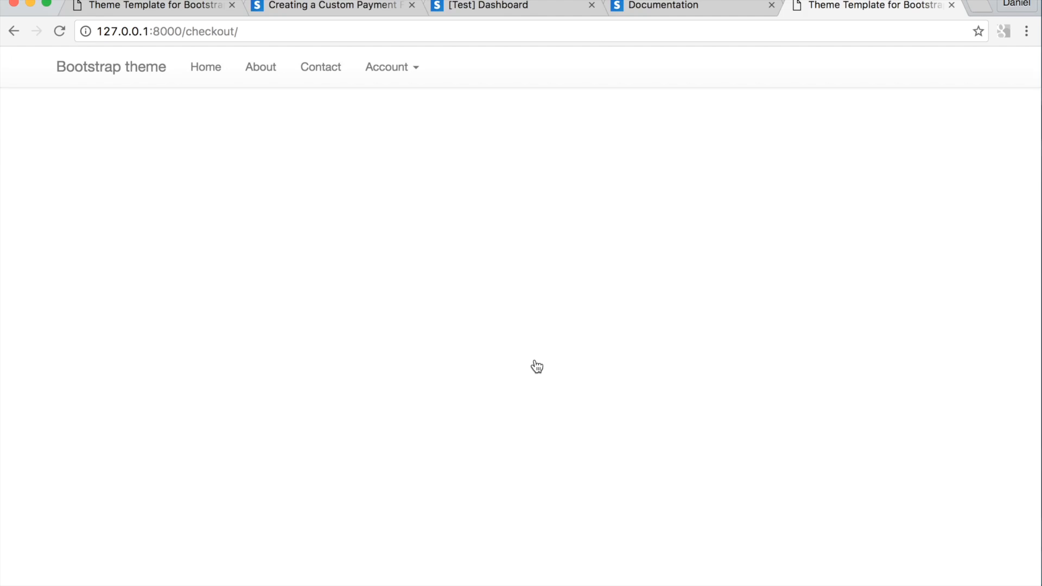
click(336, 31)
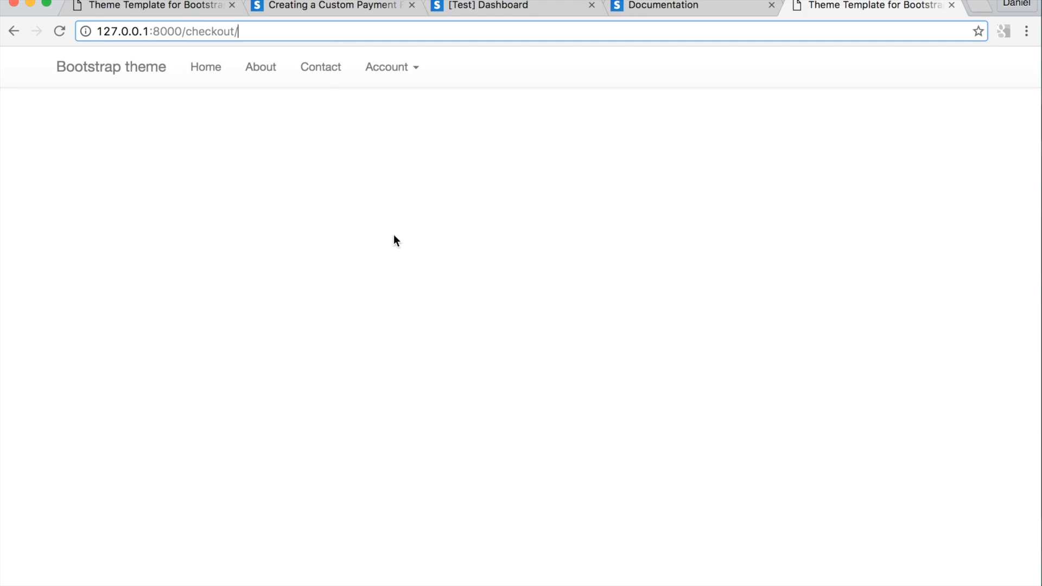
click(332, 6)
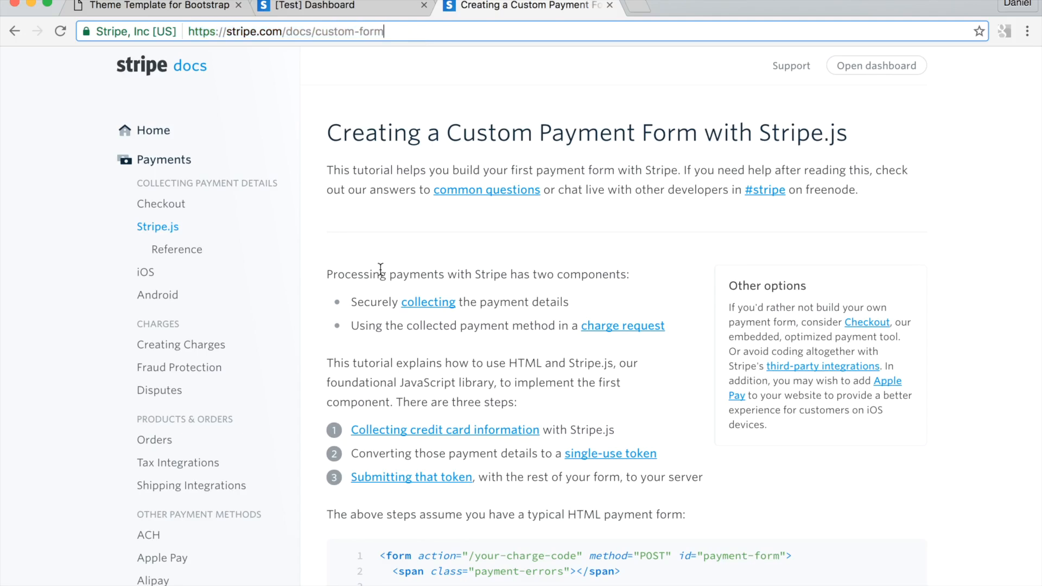
- Scroll through the Stripe.js custom payment form tutorial
scroll(down, 3)
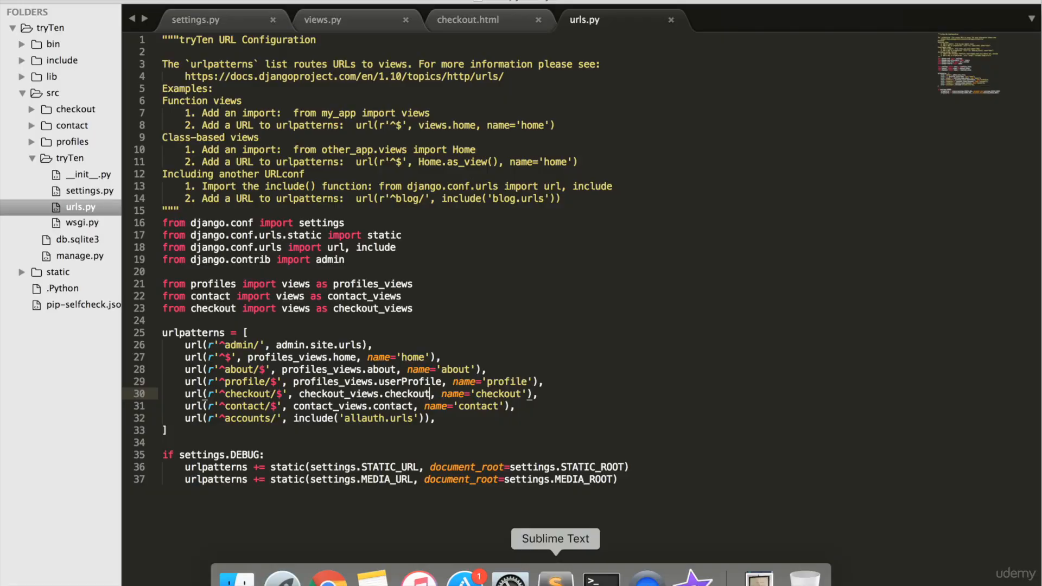
- Delete the /your-charge-code placeholder from the checkout form's action attribute
click(469, 19)
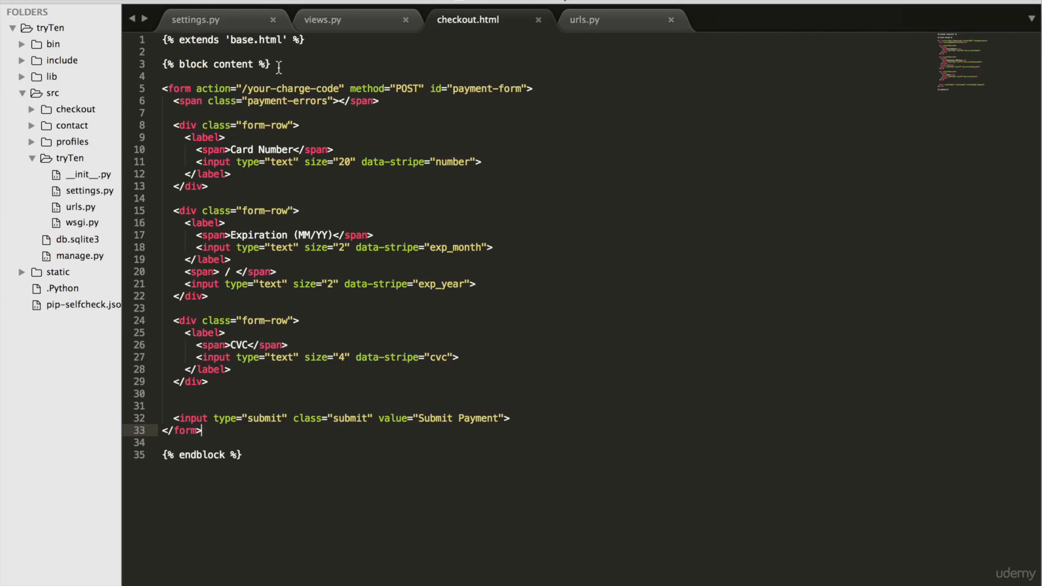
mouse_move(235, 105)
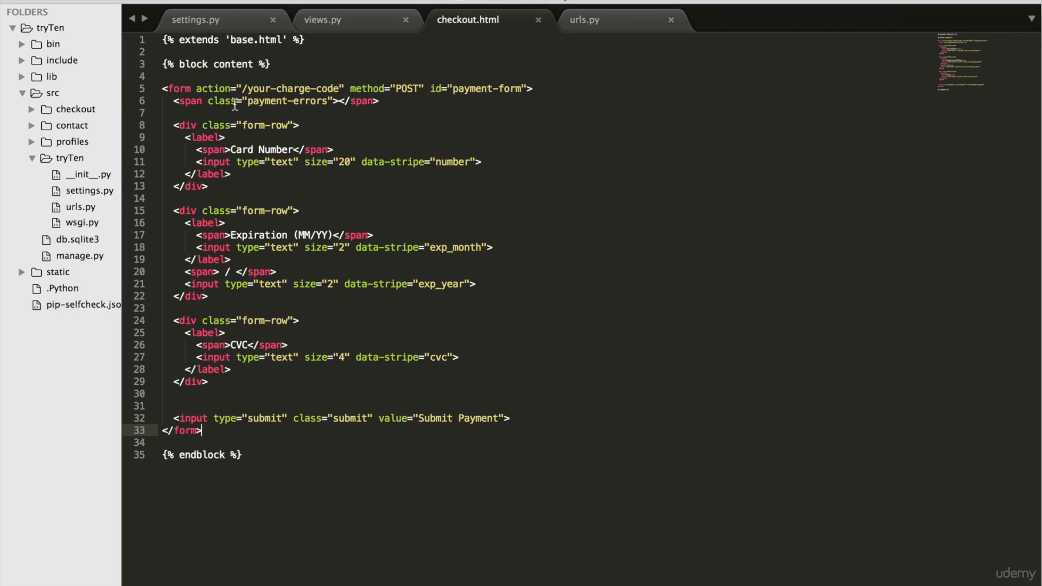
double_click(285, 88)
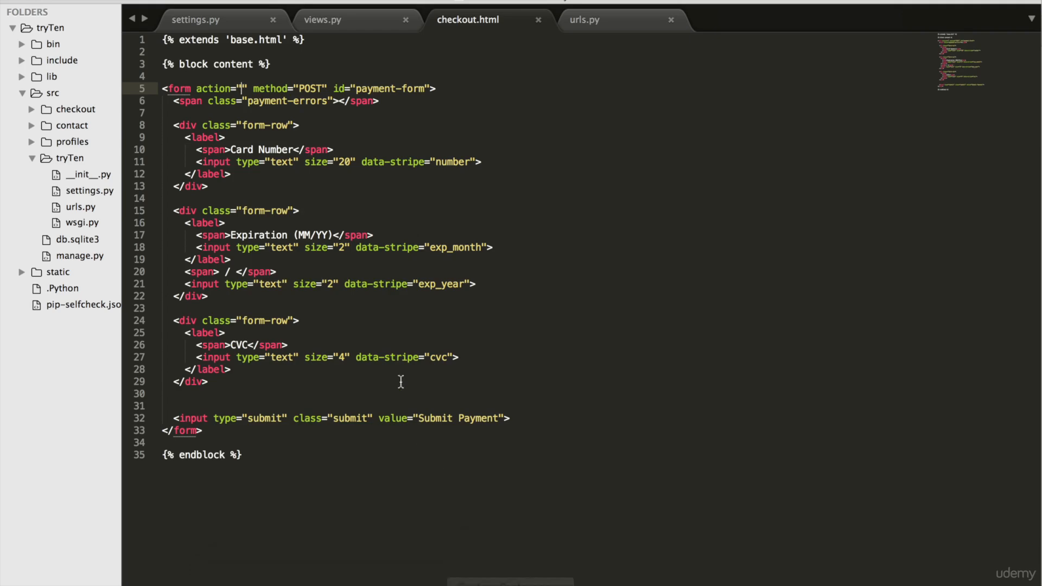
- Add an empty {% block script %}{% endblock %} after base.html's script includes and save
click(72, 141)
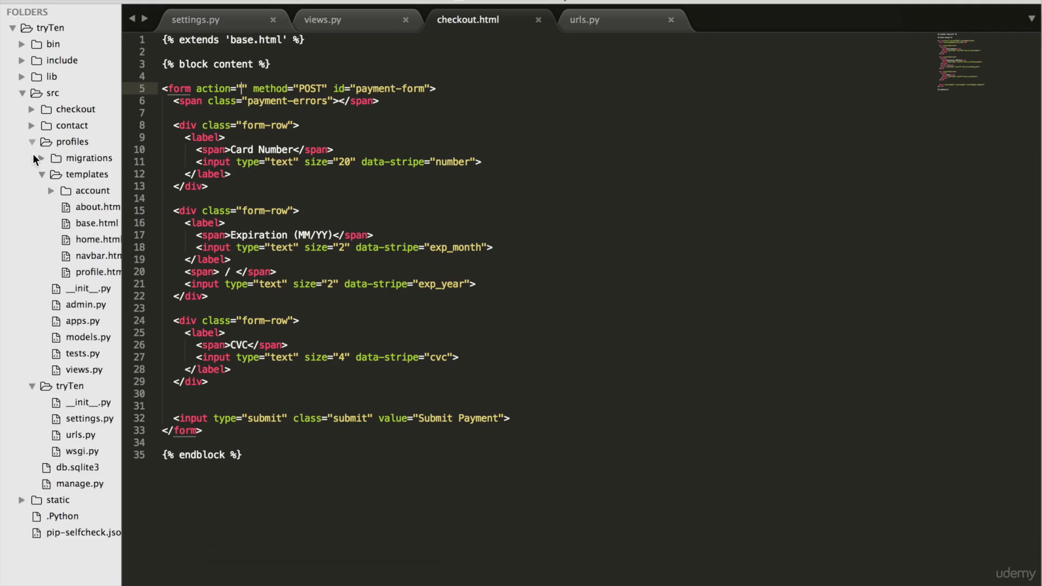
click(100, 222)
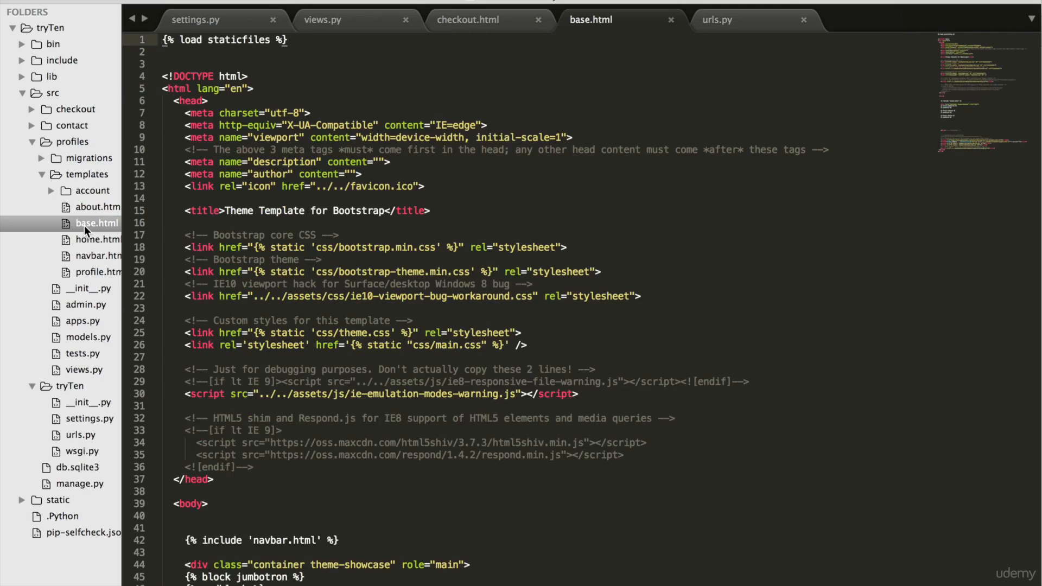
scroll(down, 3)
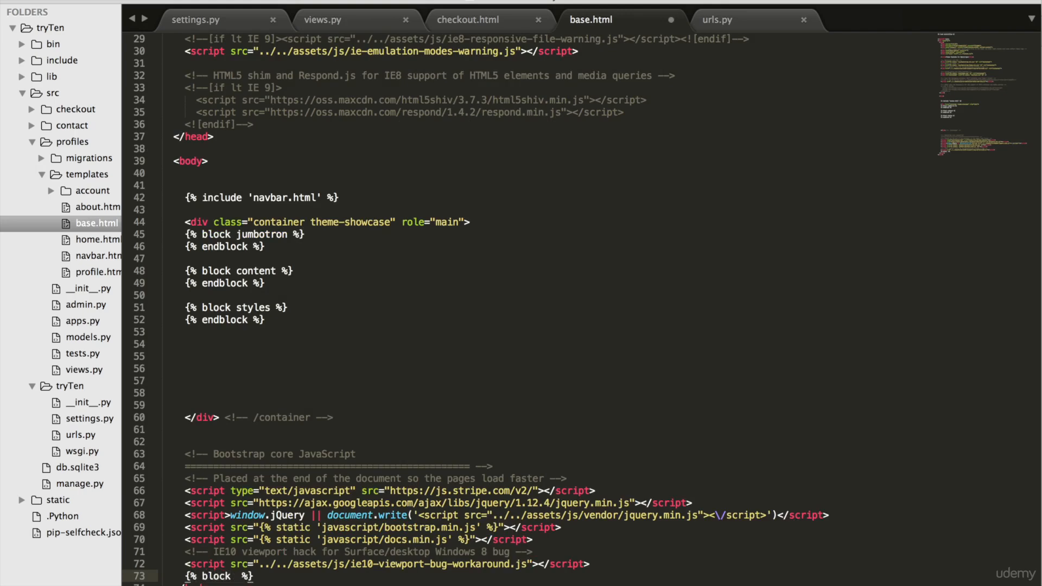
text(script)
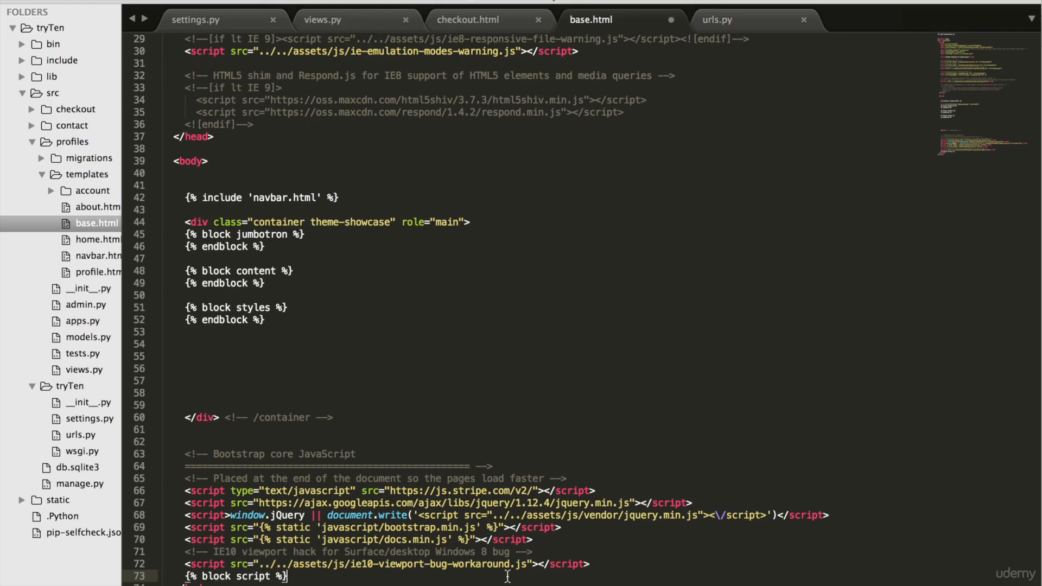
scroll(down, 3)
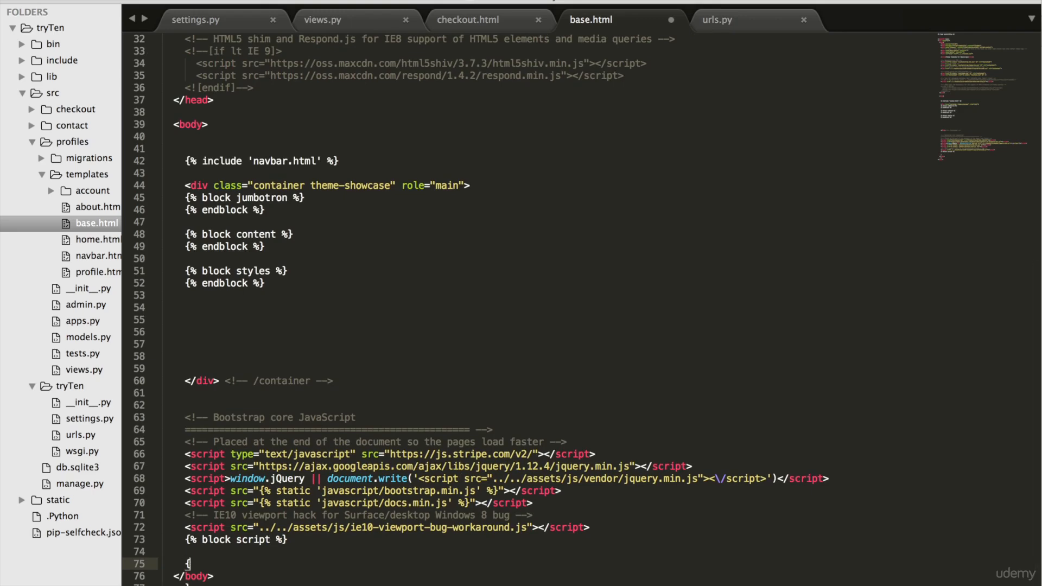
text(%%})
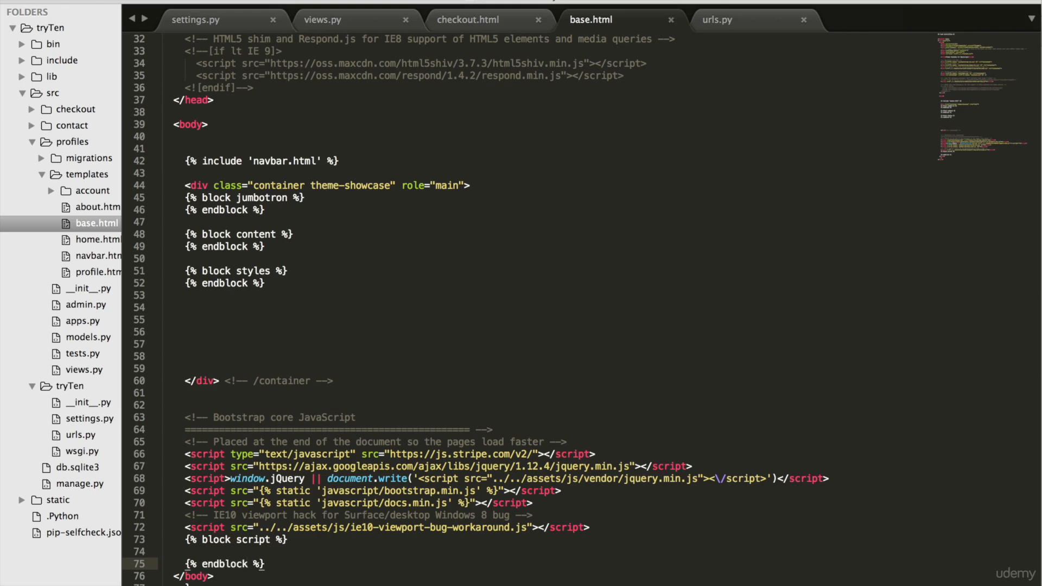
click(469, 19)
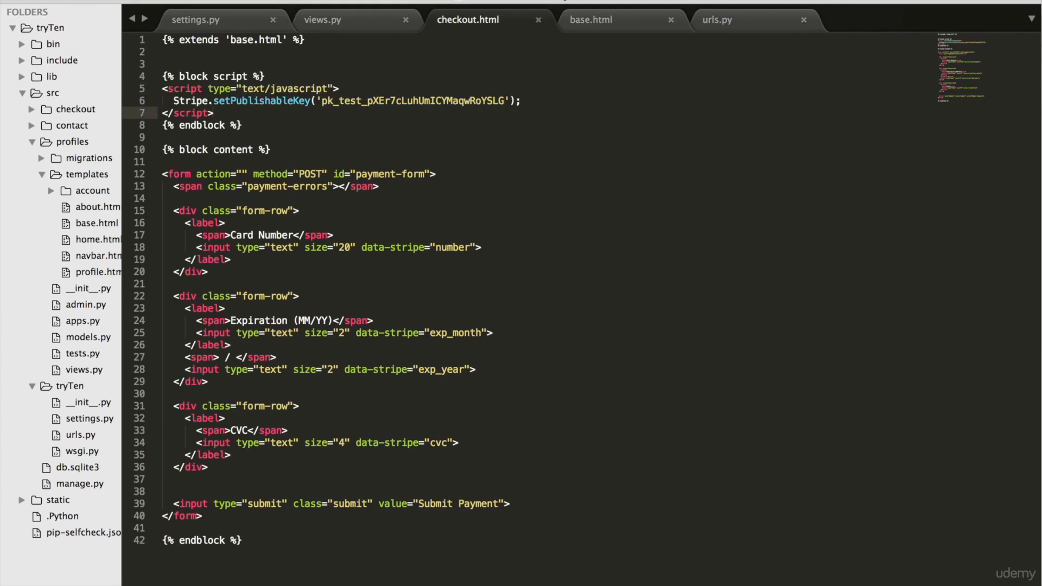
mouse_move(696, 279)
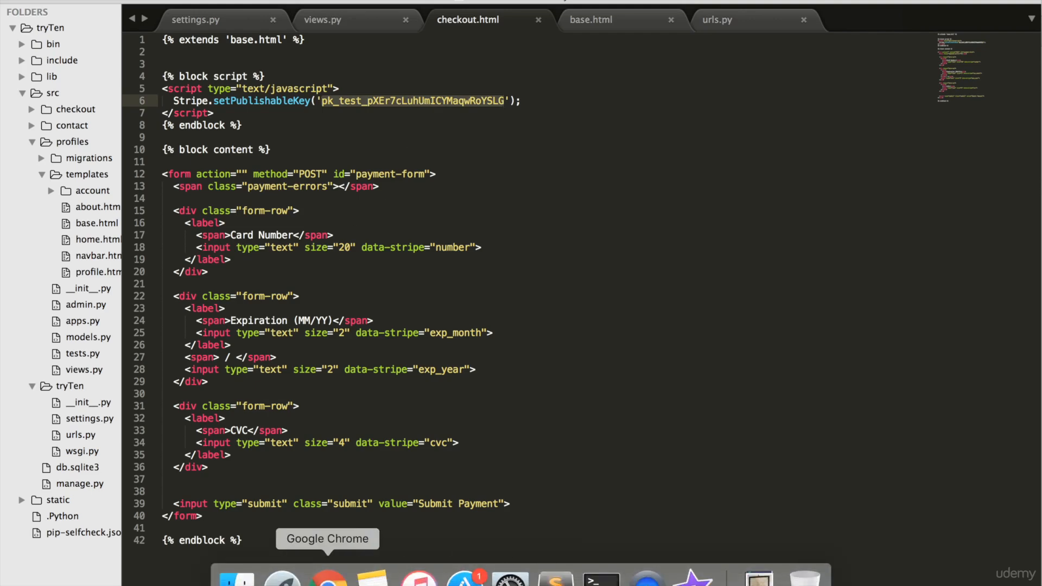
- View the test publishable key under Account settings > API Keys in the Stripe Dashboard
click(330, 580)
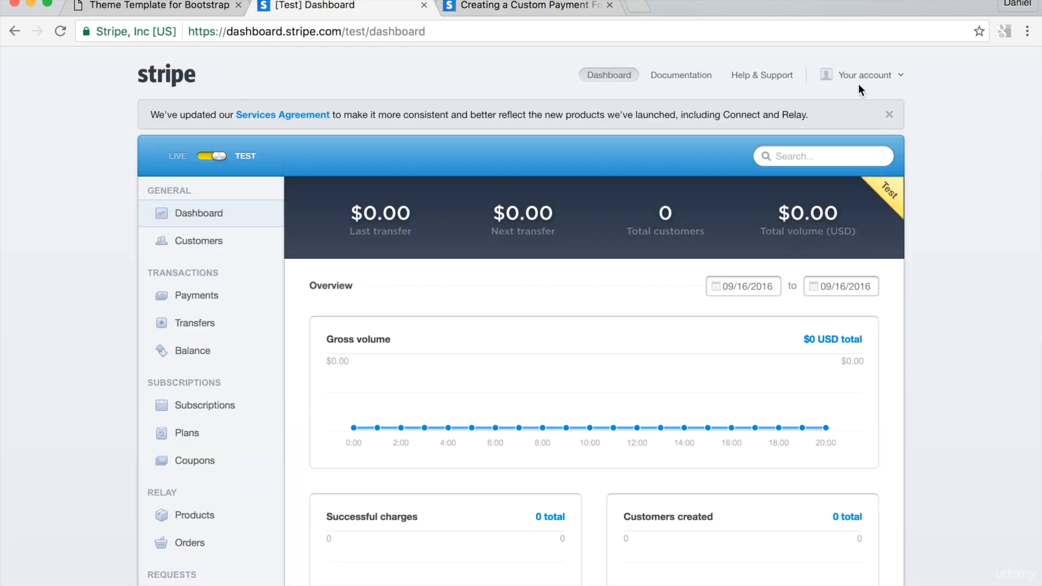
click(861, 75)
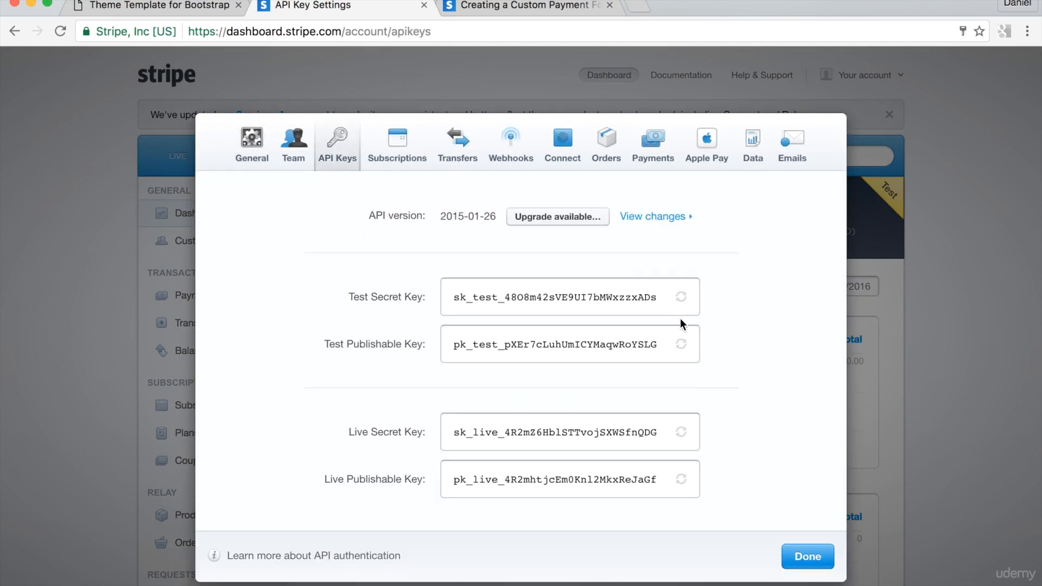
mouse_move(683, 347)
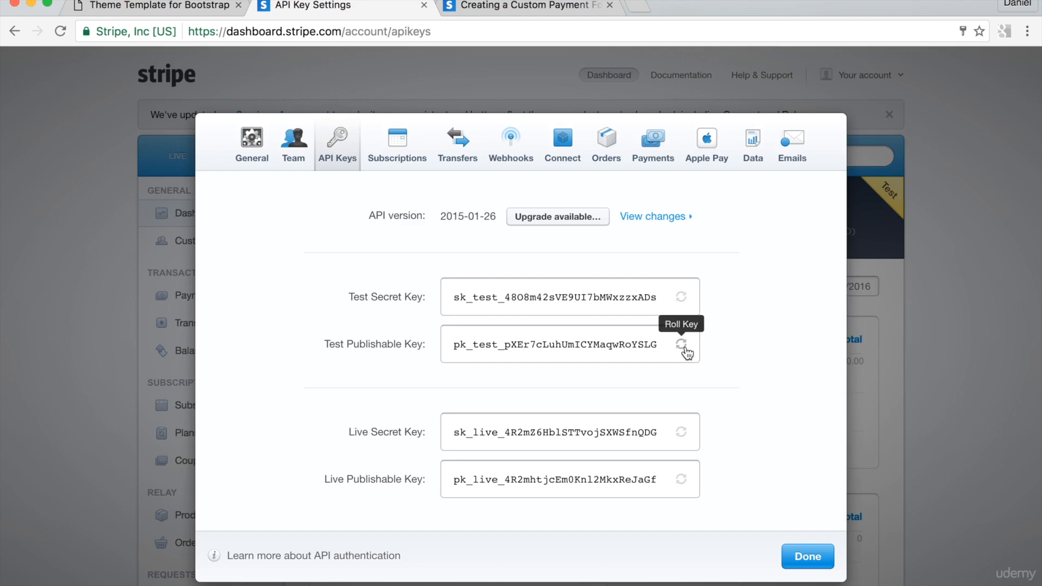
click(160, 7)
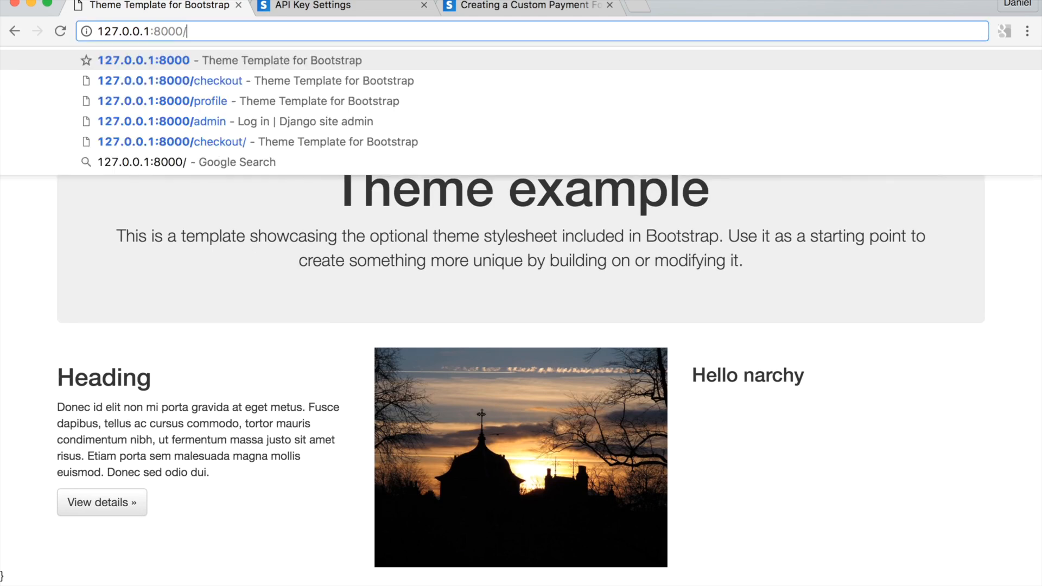
- Navigate the Bootstrap theme tab to the local site at 127.0.0.1:8000/
click(171, 81)
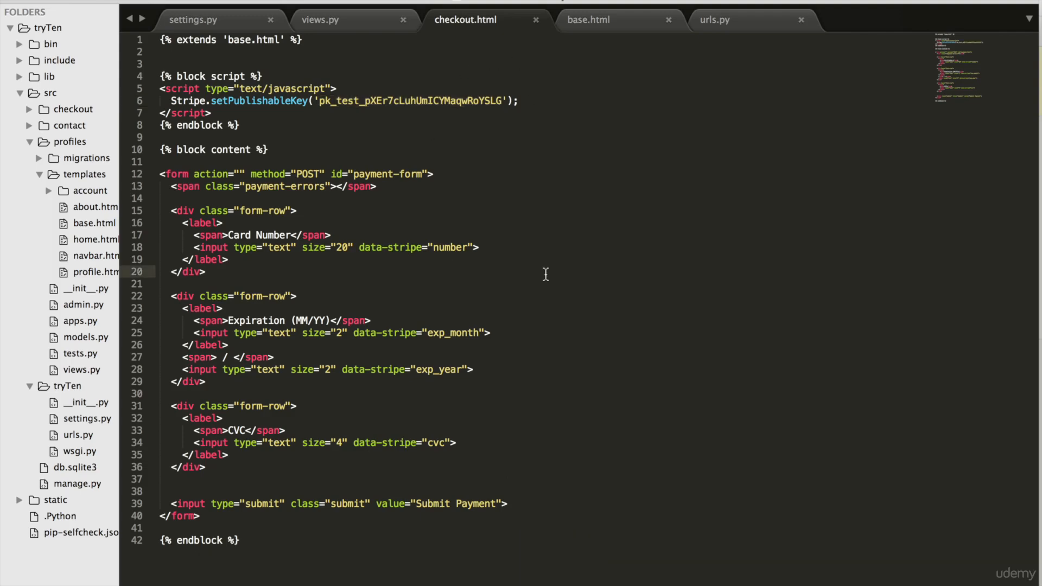
mouse_move(482, 203)
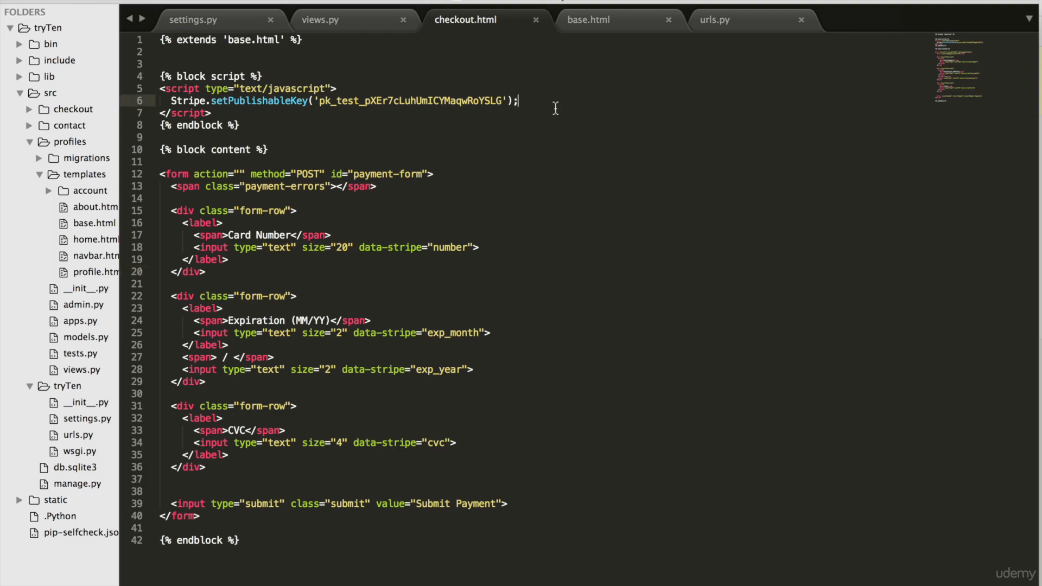
mouse_move(498, 85)
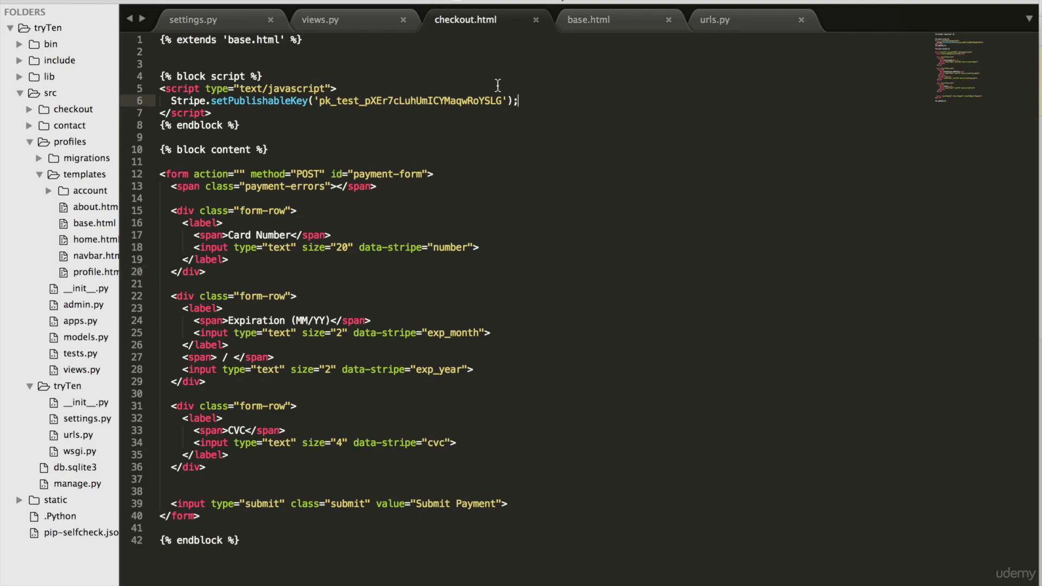
- Add {% csrf_token %} to the end of the payment form's opening tag line
text({})
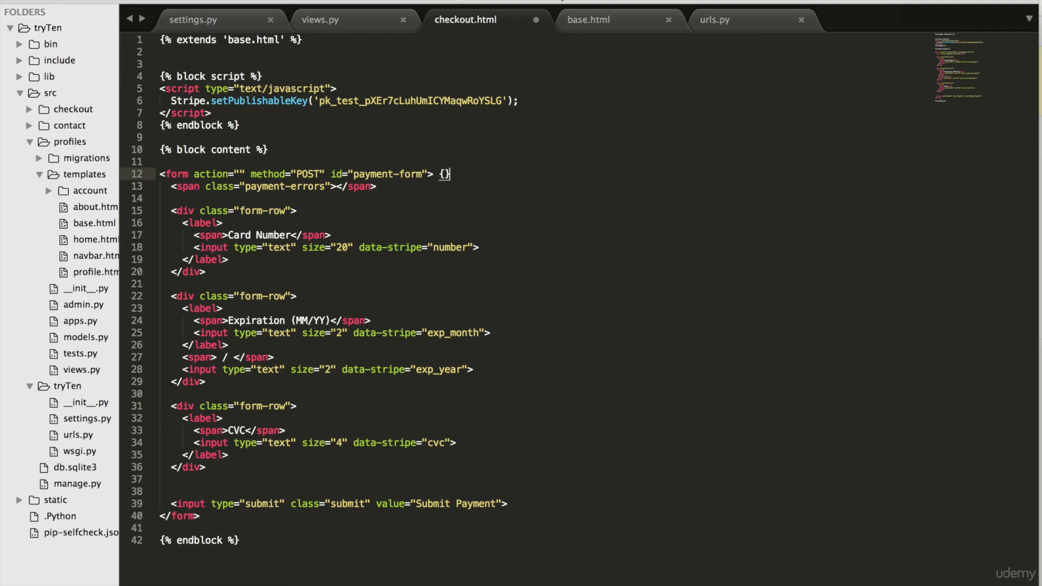
text({% %})
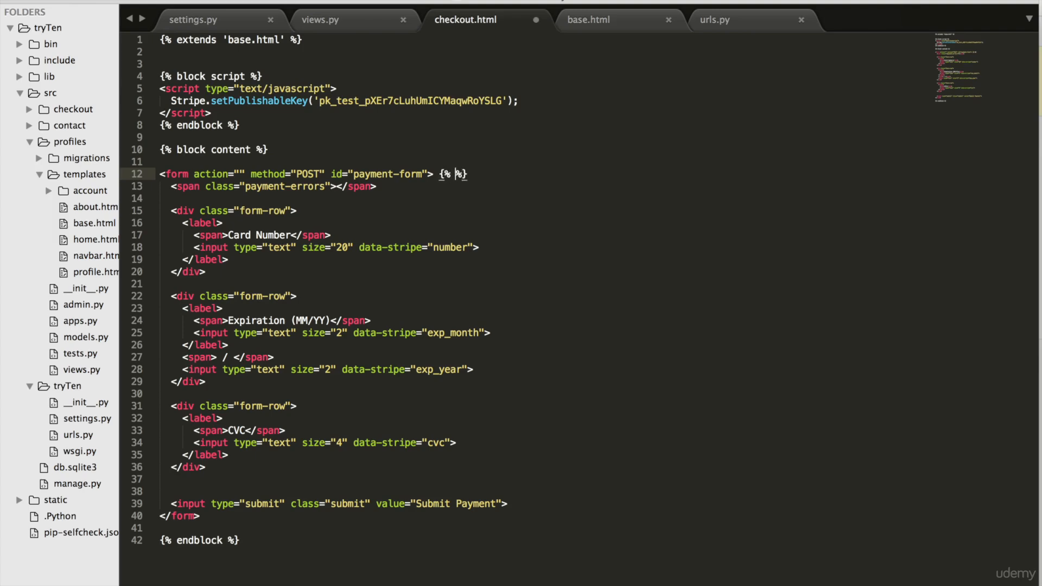
text(csrf_token)
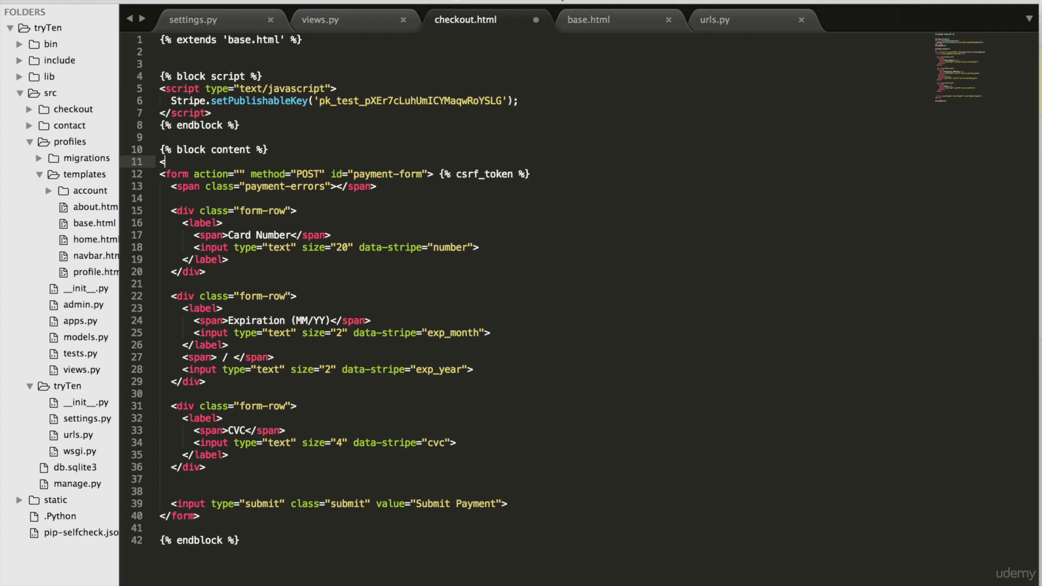
- Wrap the payment form in <div class='row'> and <div class='col-sm-6 col-sm-offset-3'>
text(<div class='row'>)
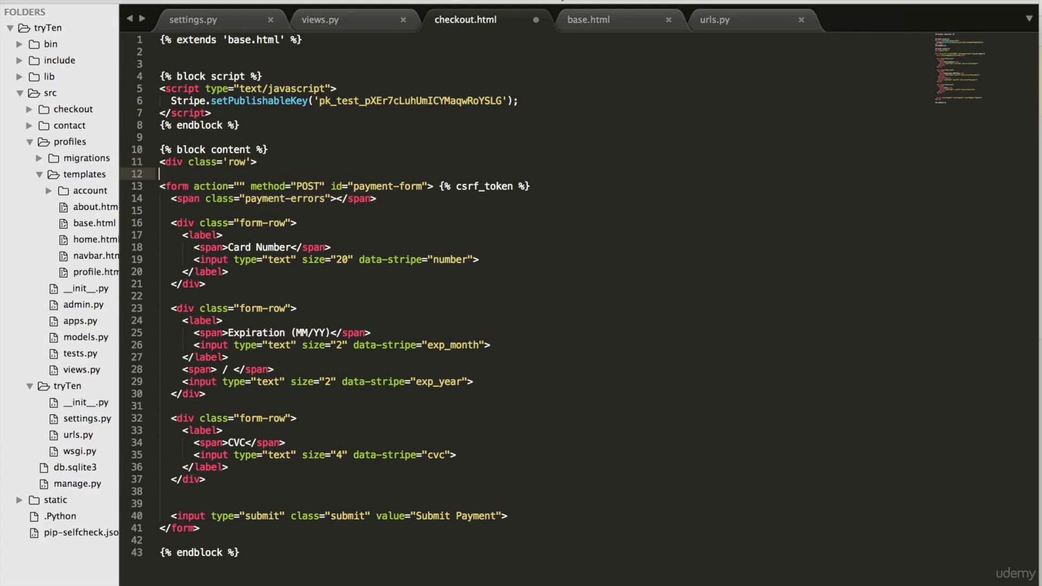
text(<div>)
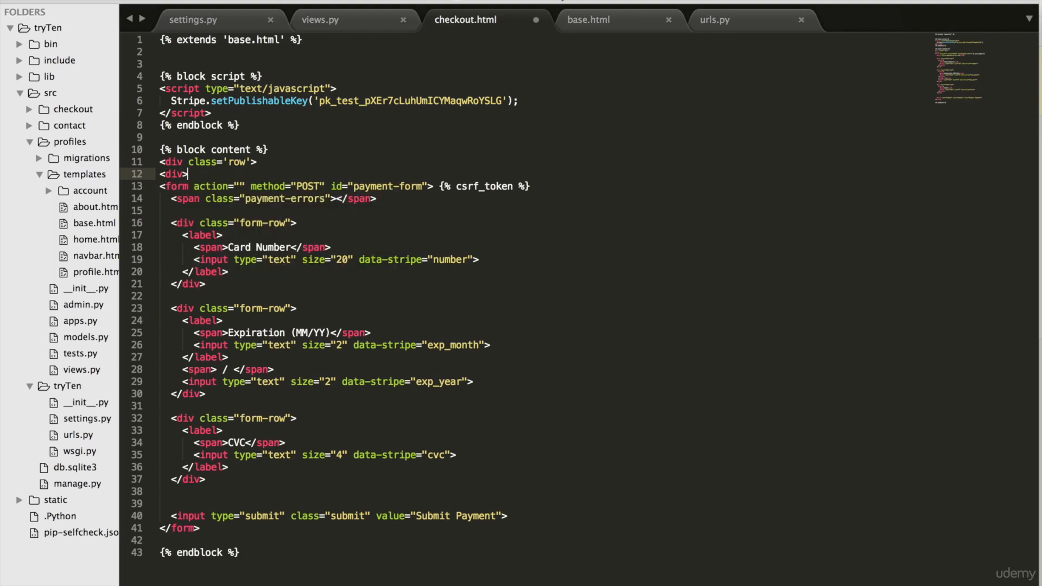
text(class)
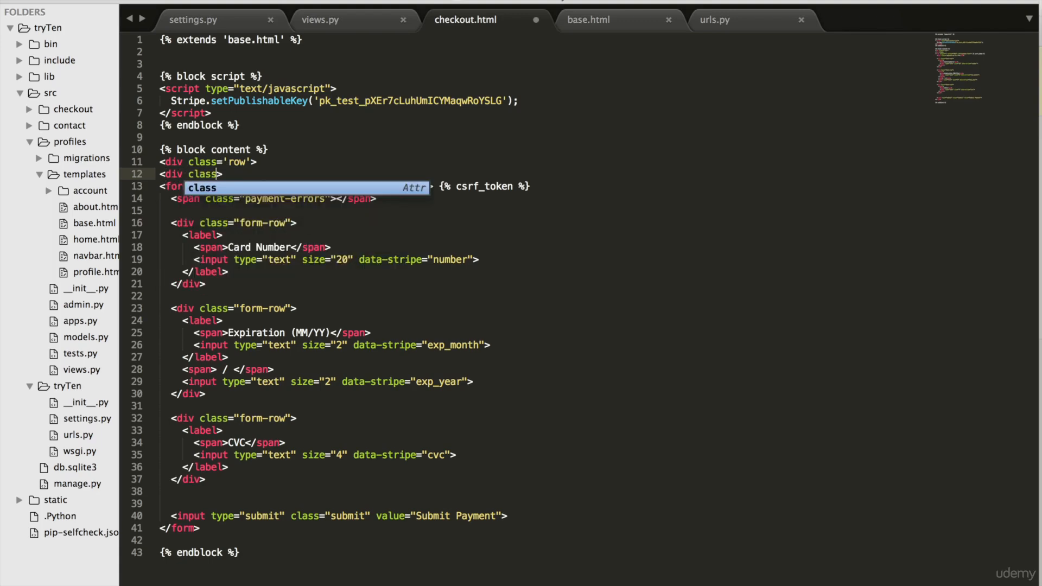
text(action="" method="POST" id="payment-form")
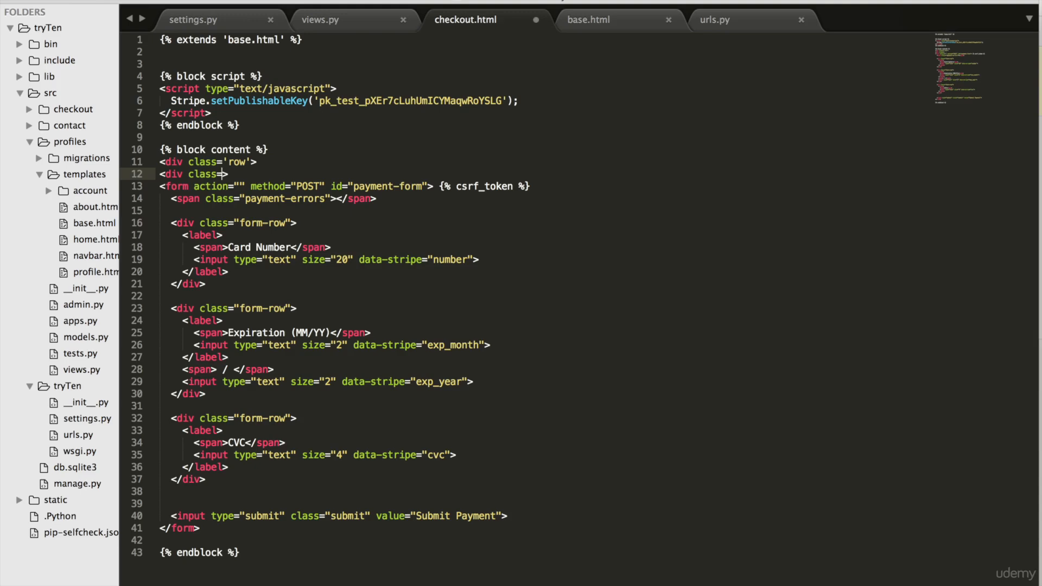
text(d')
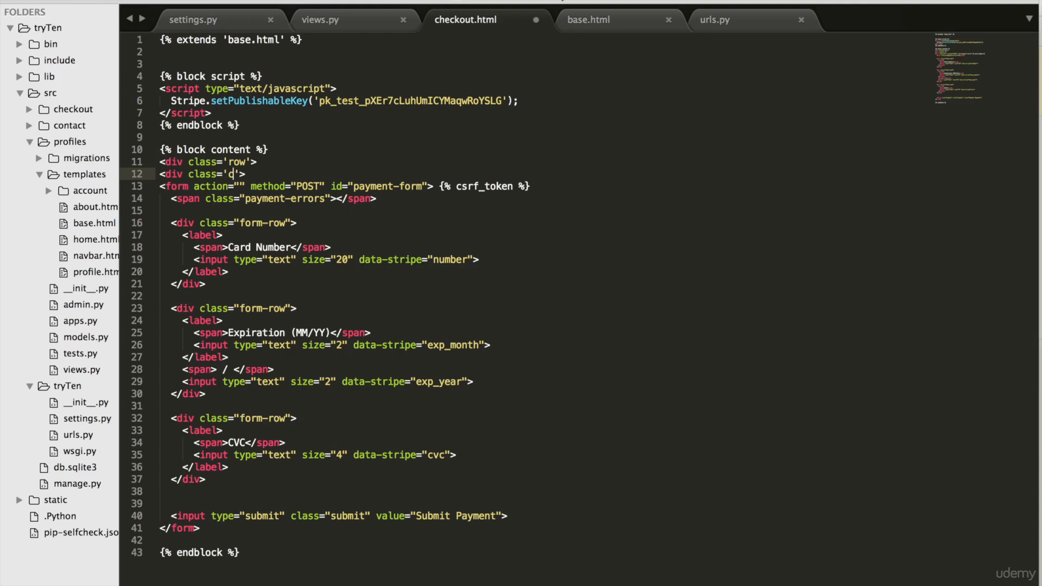
text(col-sm)
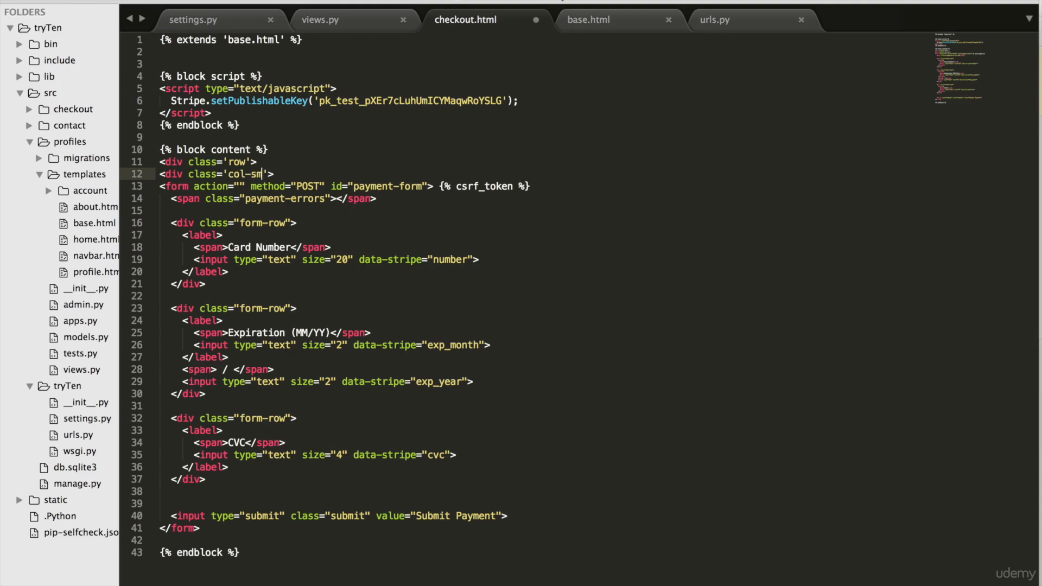
text(-6)
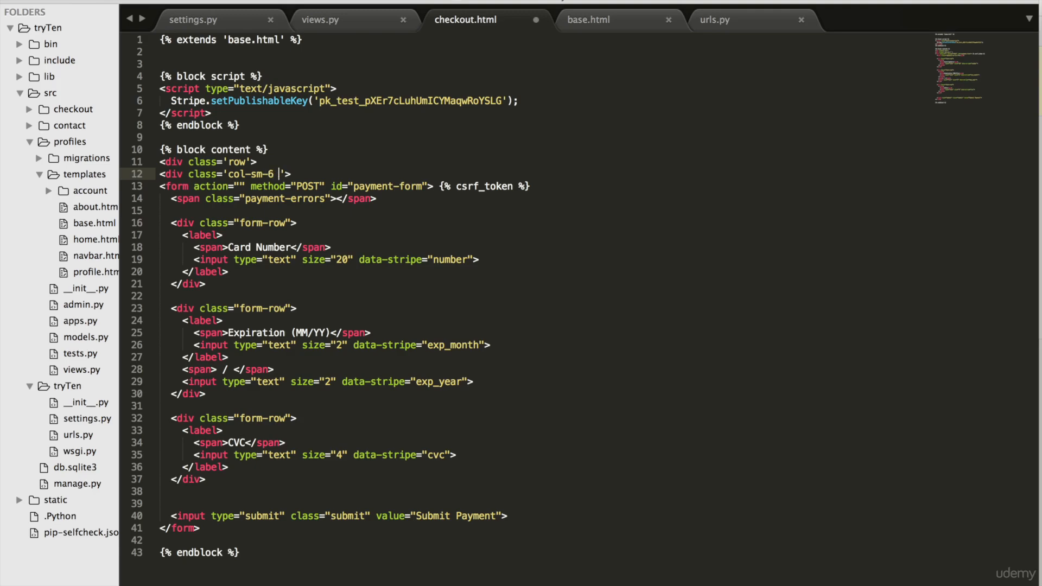
text(col-sm-offs)
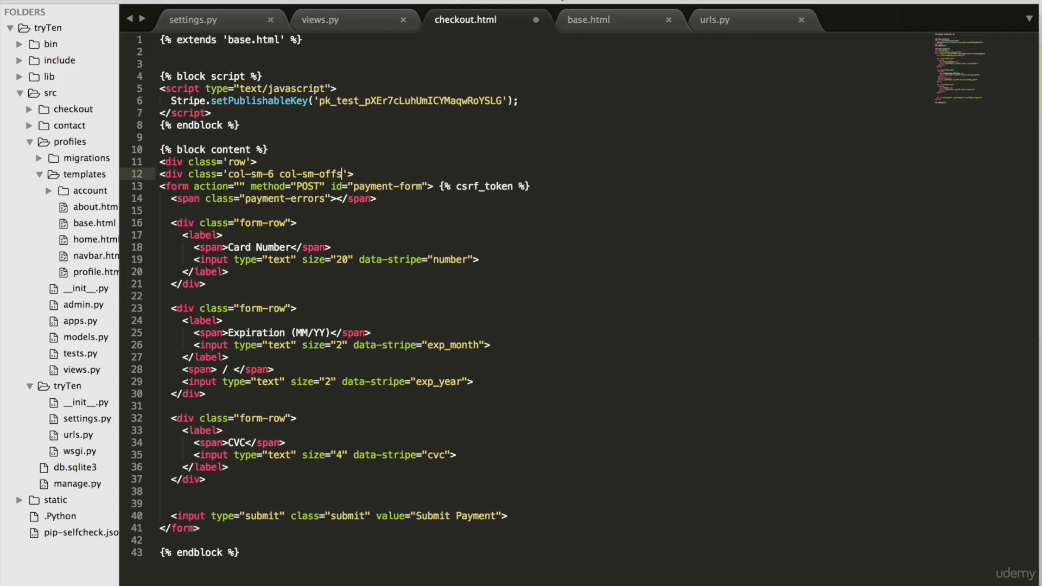
text(et-3)
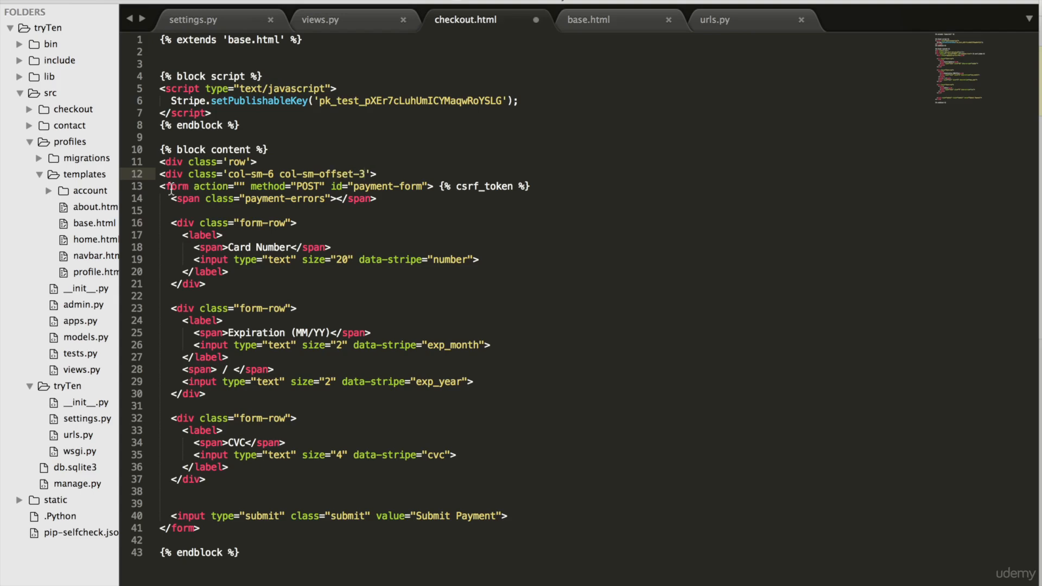
- Give the card input class 'form-control', the submit 'btn btn-success', and close the divs
text(class='form')
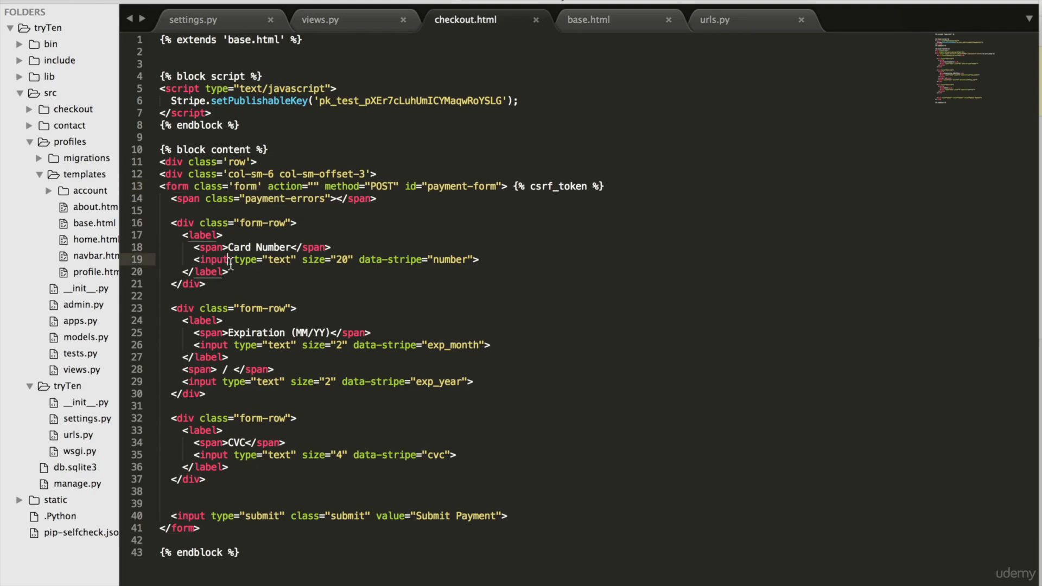
text(class)
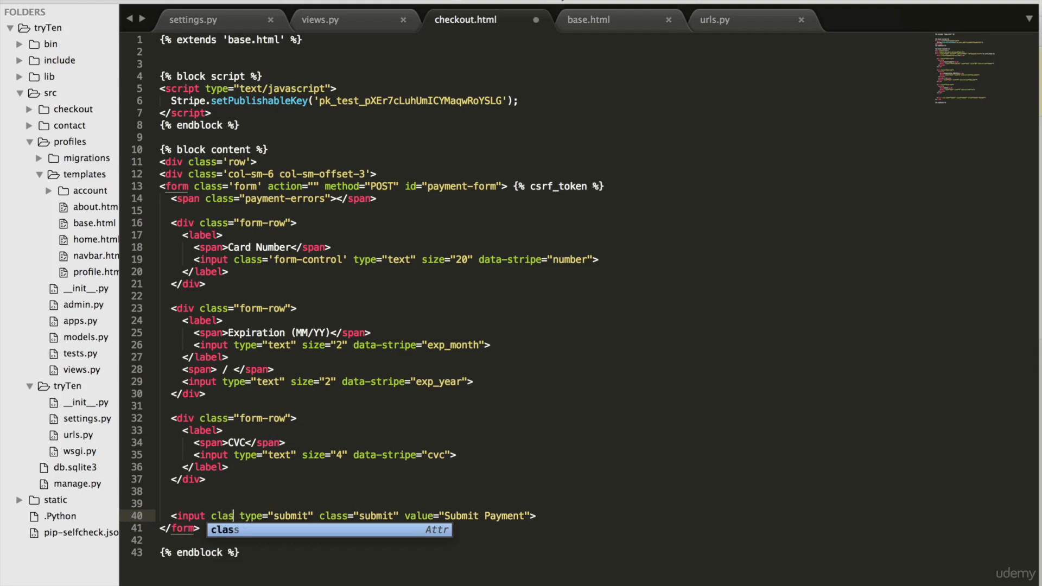
text(='btn btn-success')
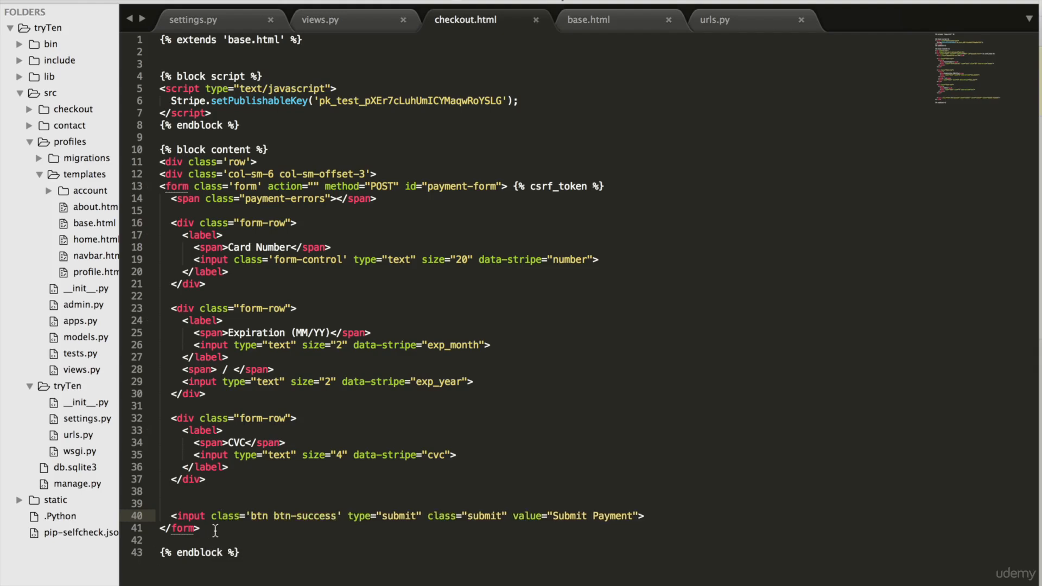
text(</div>)
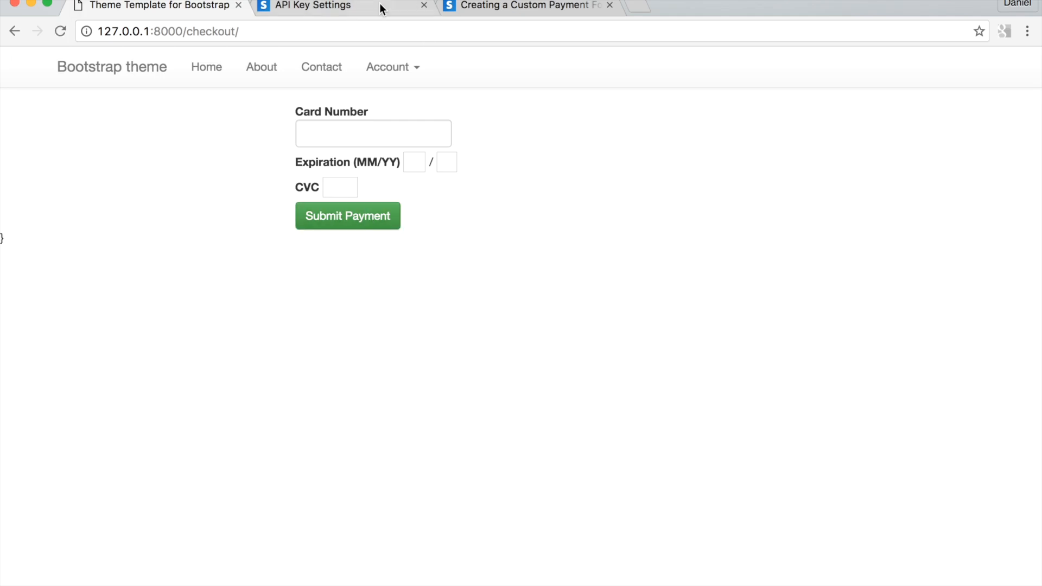
- Scroll the Stripe custom form guide down to Step 2: Create a single use token
click(529, 5)
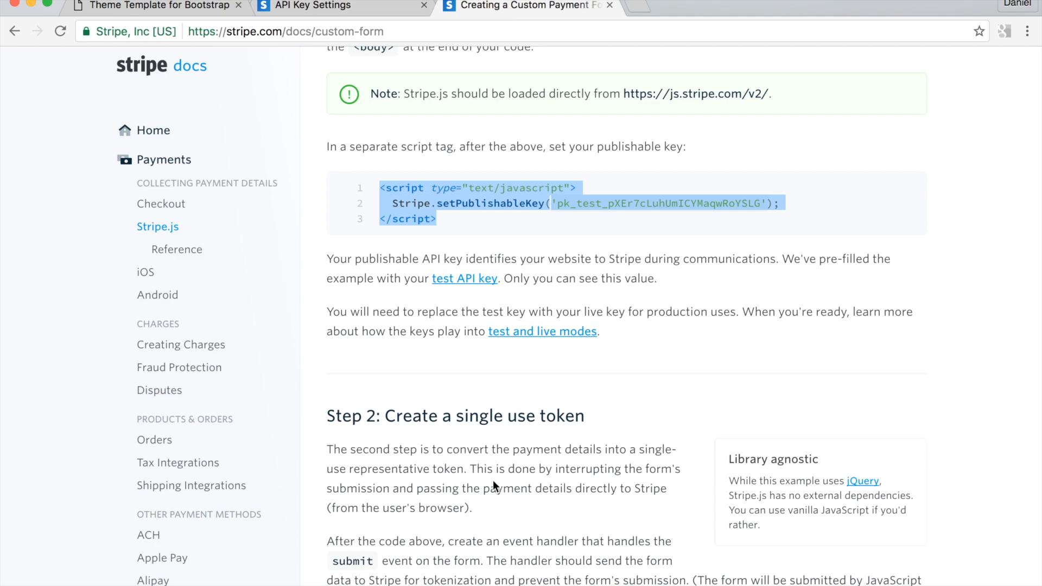
scroll(down, 3)
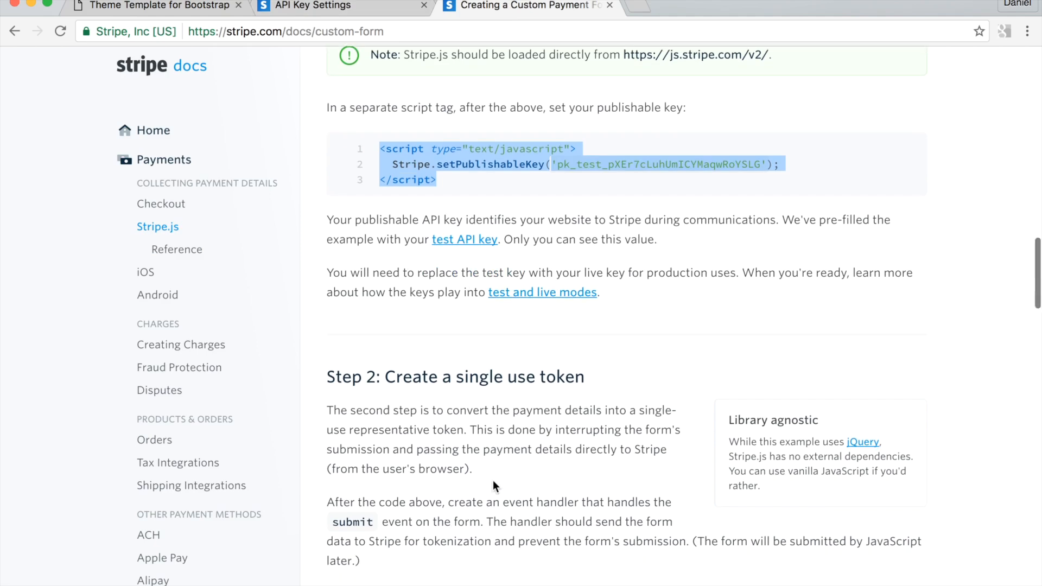
scroll(down, 3)
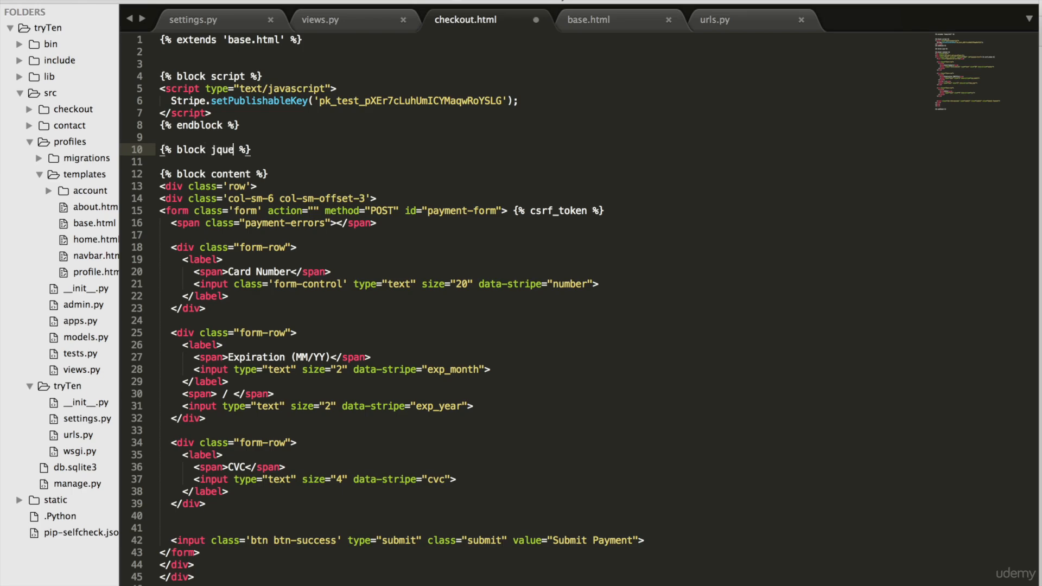
- Surround the token-request script with {% block jquery %} / {% endblock %}, then switch to base.html
text(ry)
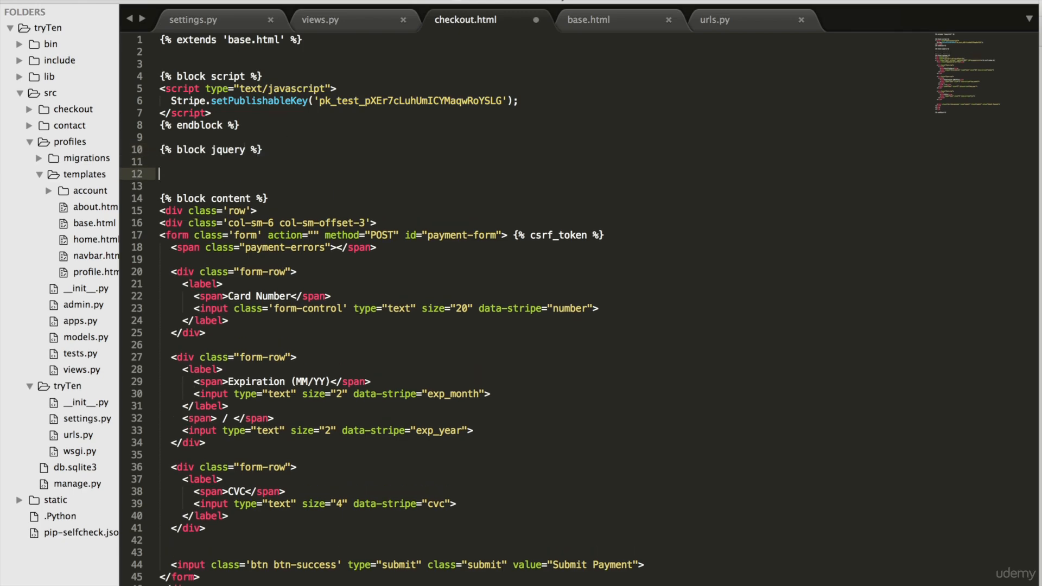
text({%)
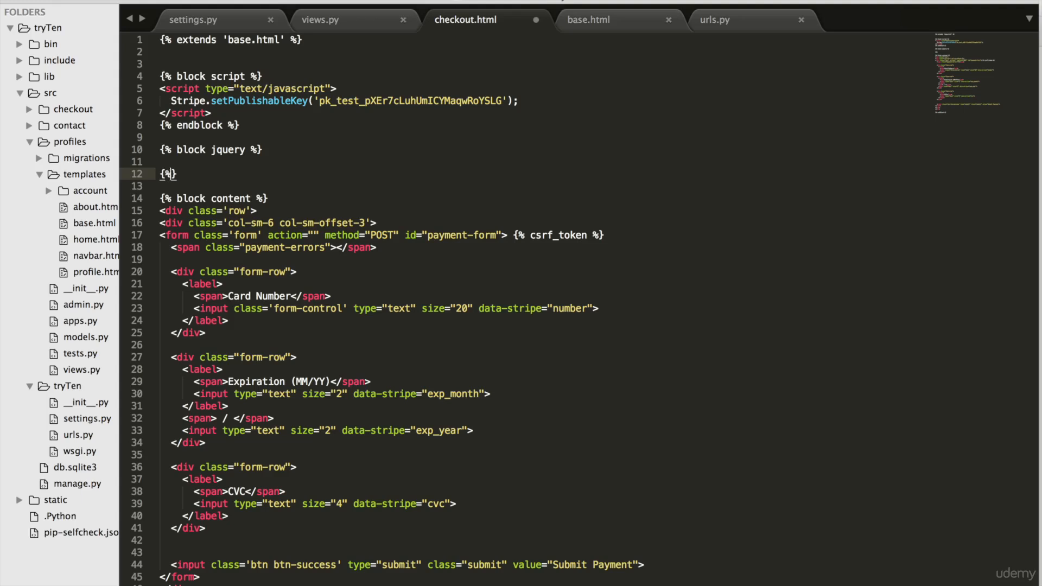
text(endblock %)
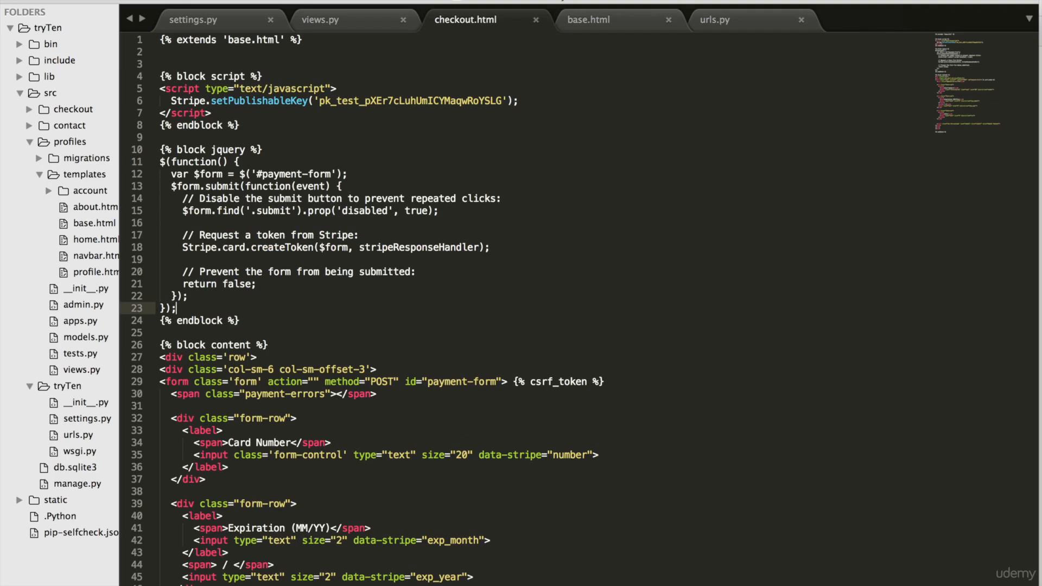
click(588, 19)
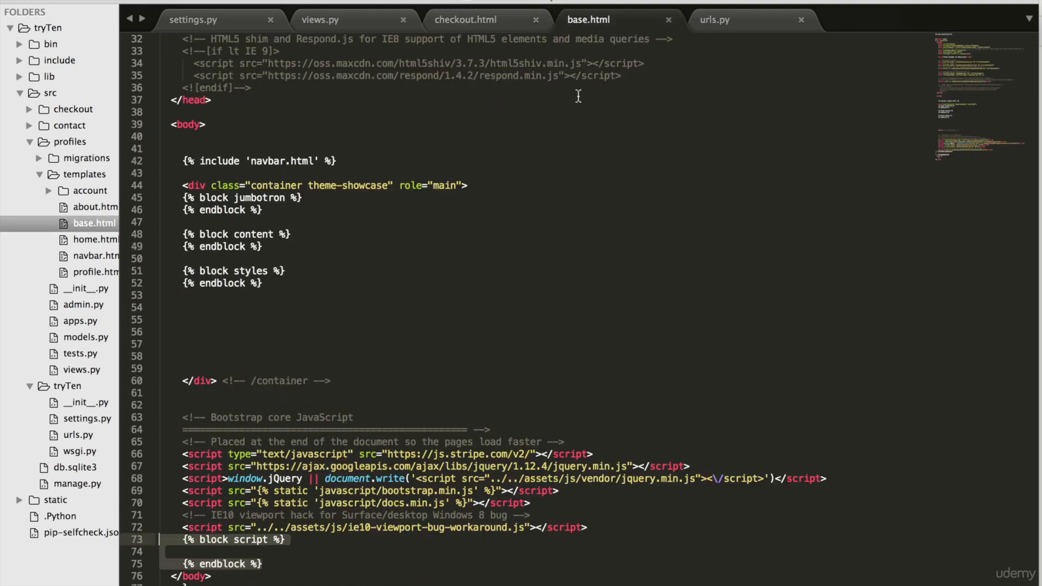
mouse_move(494, 263)
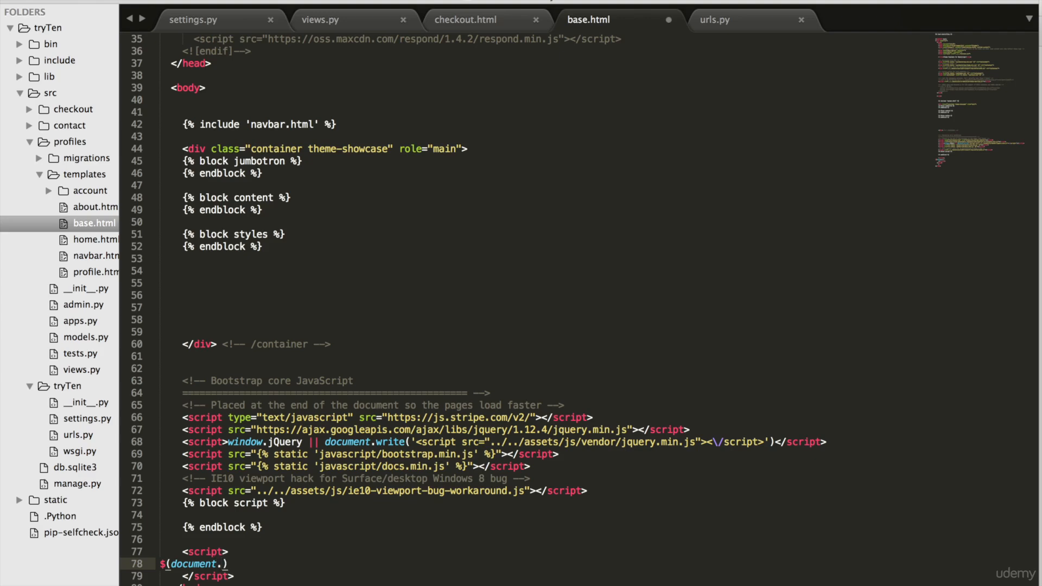
- Write a <script> with $(document).ready(function(){ }); at the end of base.html
text().read)
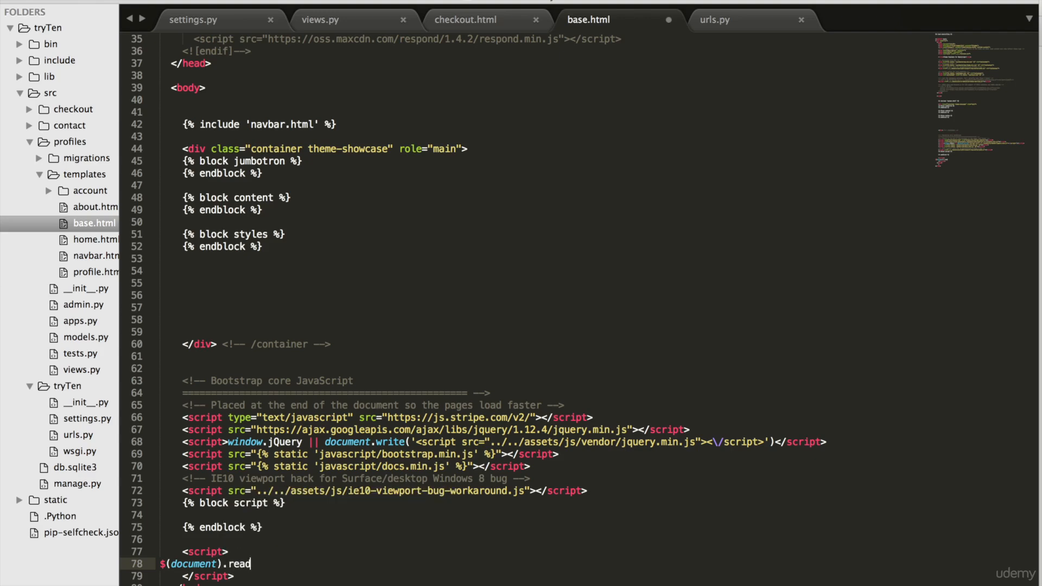
text(y())
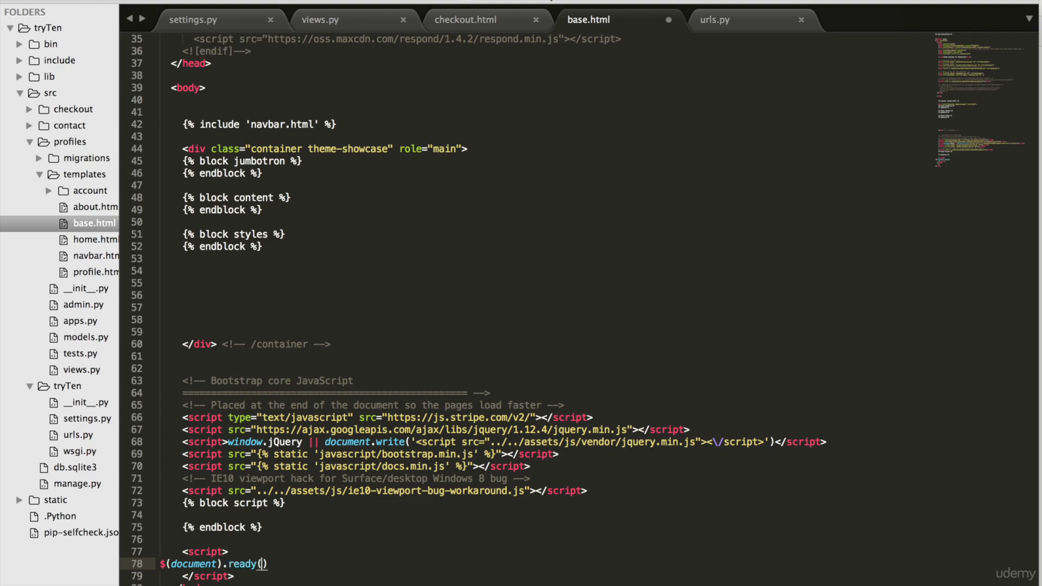
text(function)
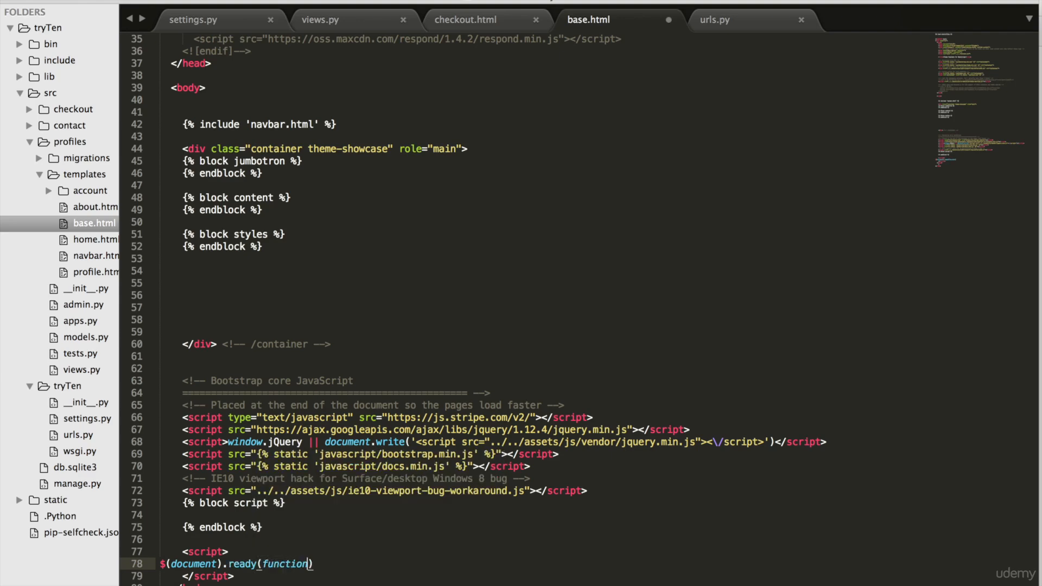
text(())
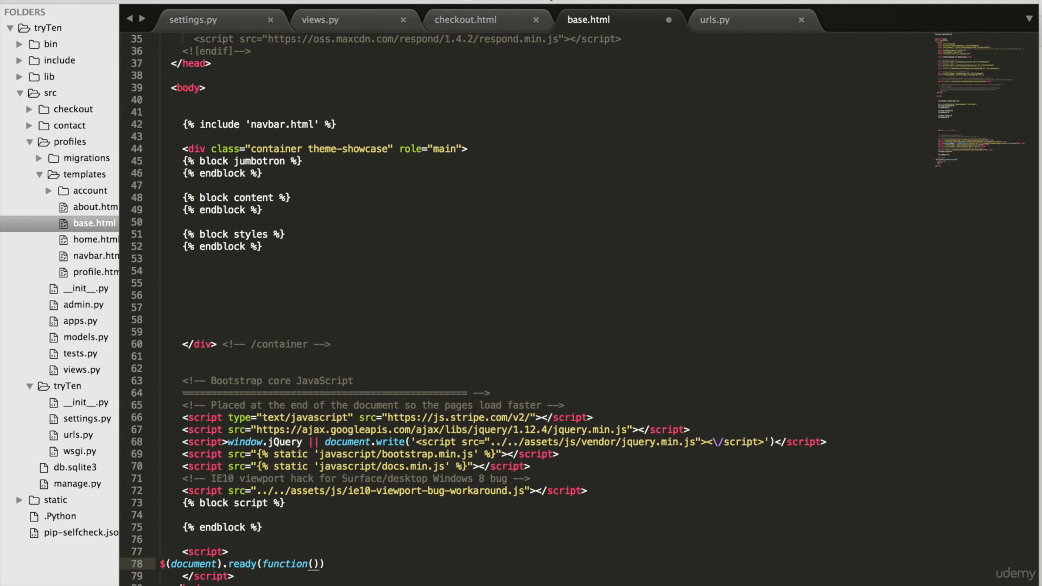
key(Enter)
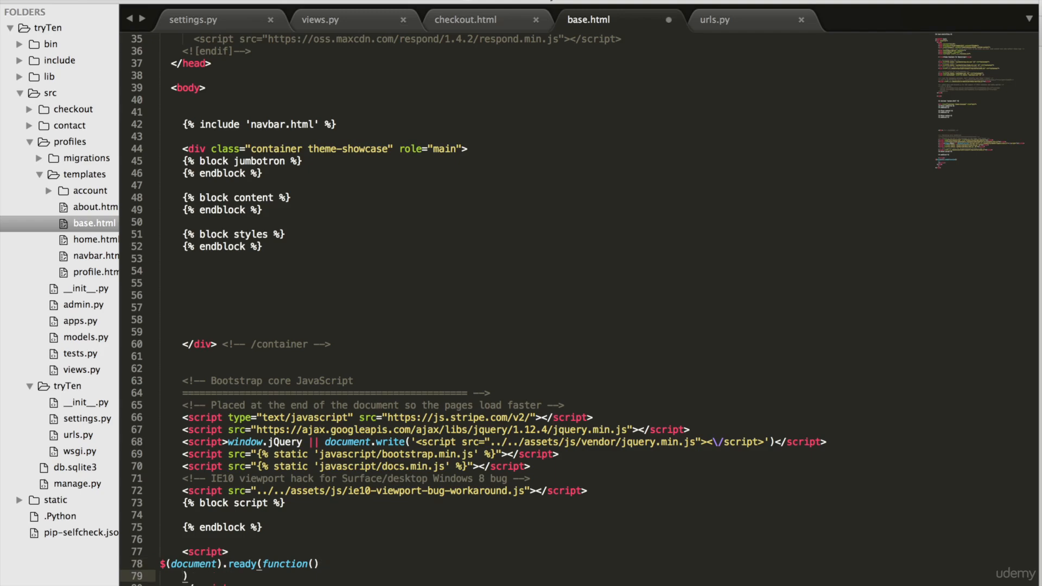
text({})
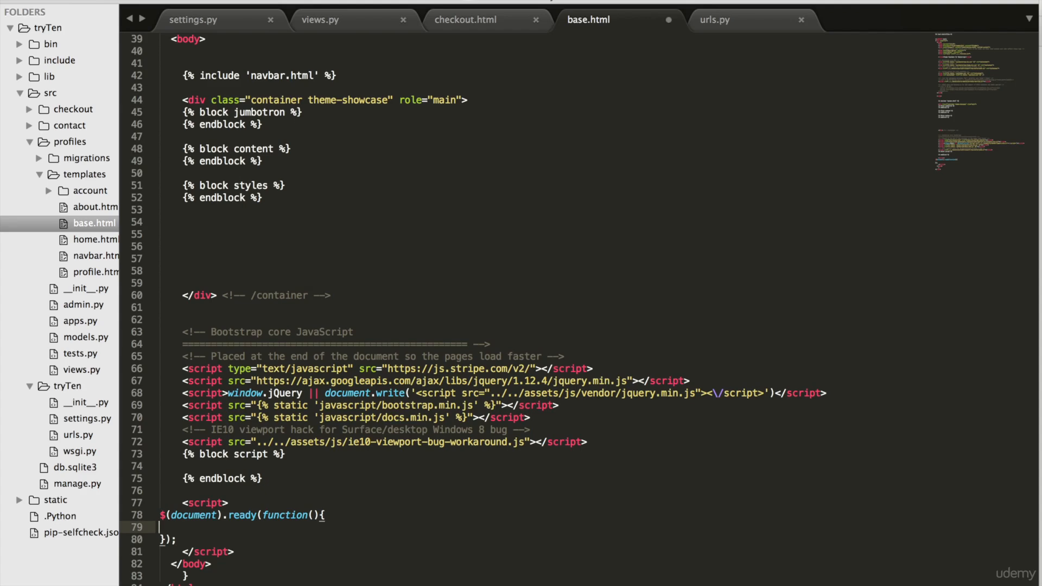
- Place an empty {% block jquery %}{% endblock %} inside the document-ready function
click(466, 20)
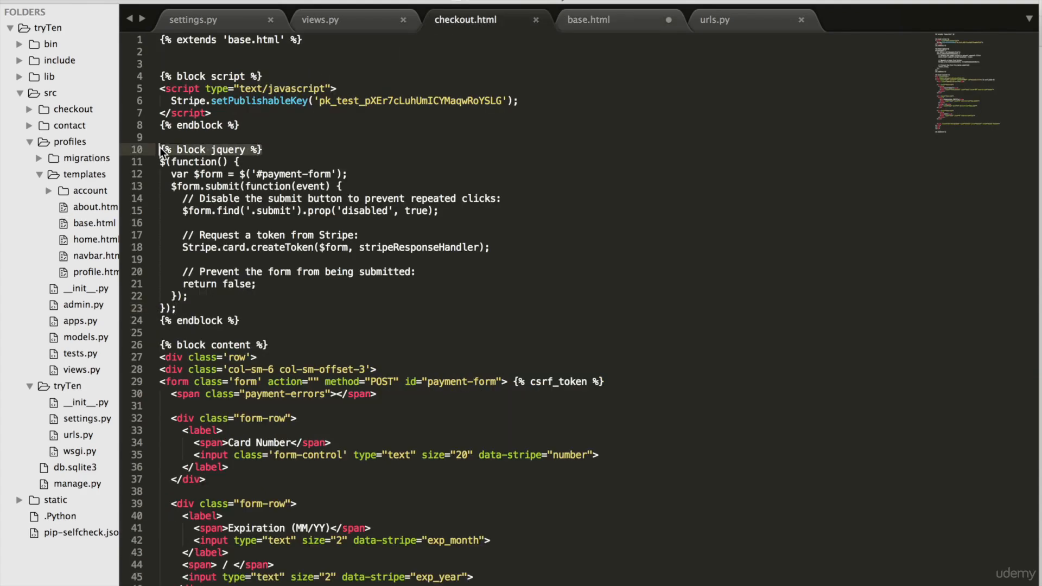
click(587, 19)
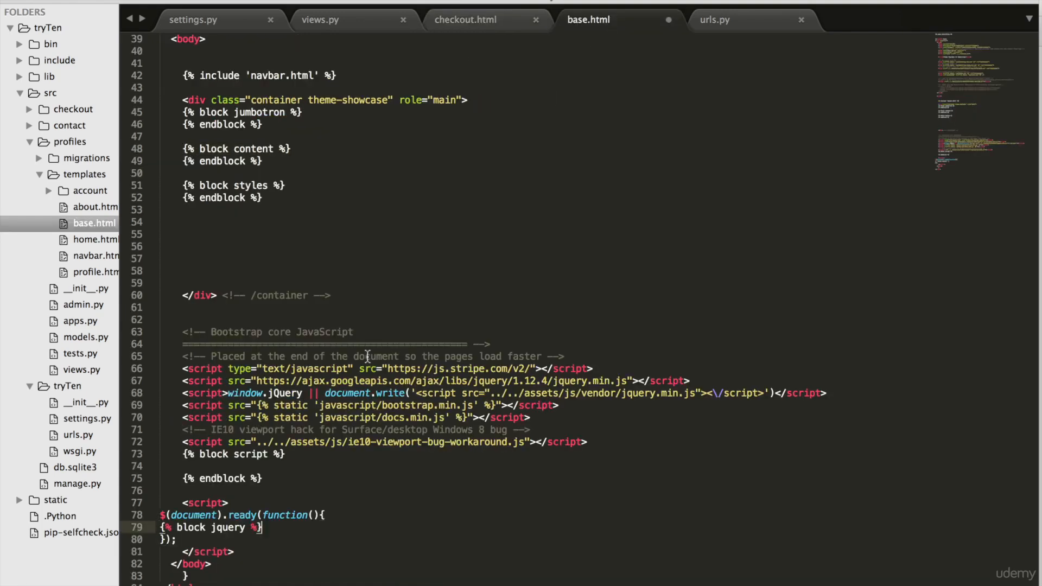
mouse_move(357, 469)
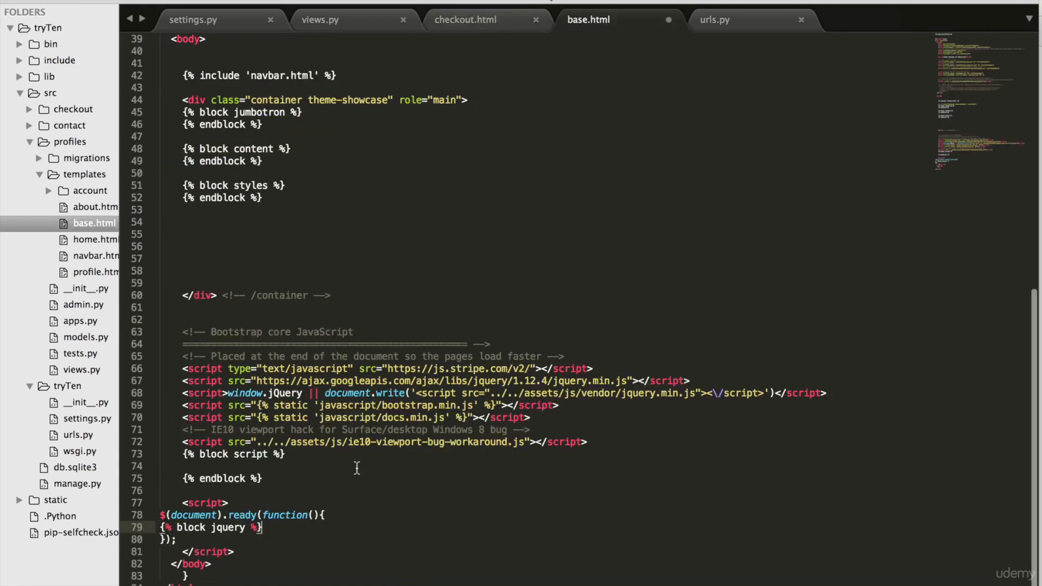
text(endblock %})
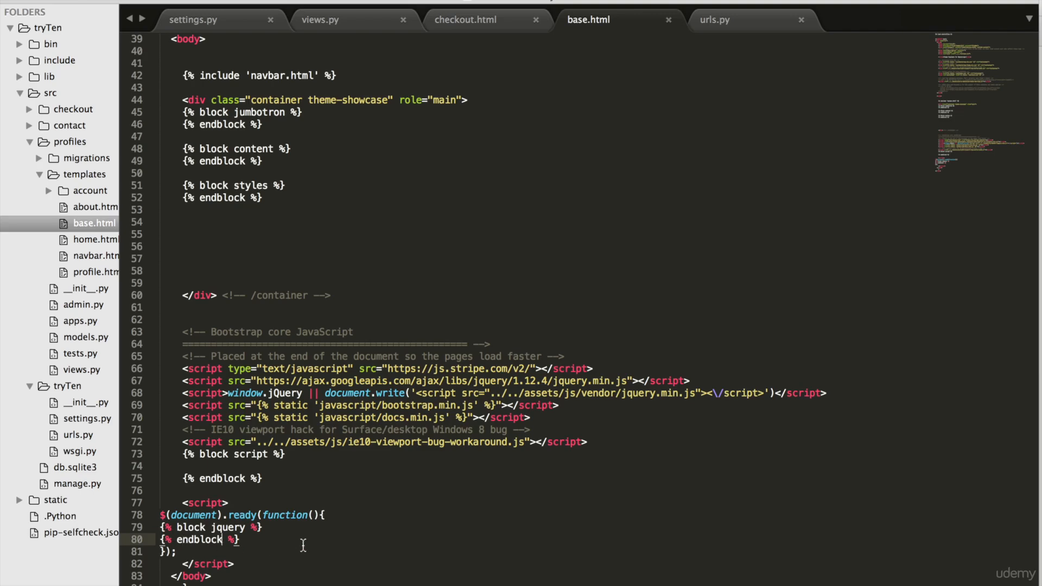
mouse_move(254, 542)
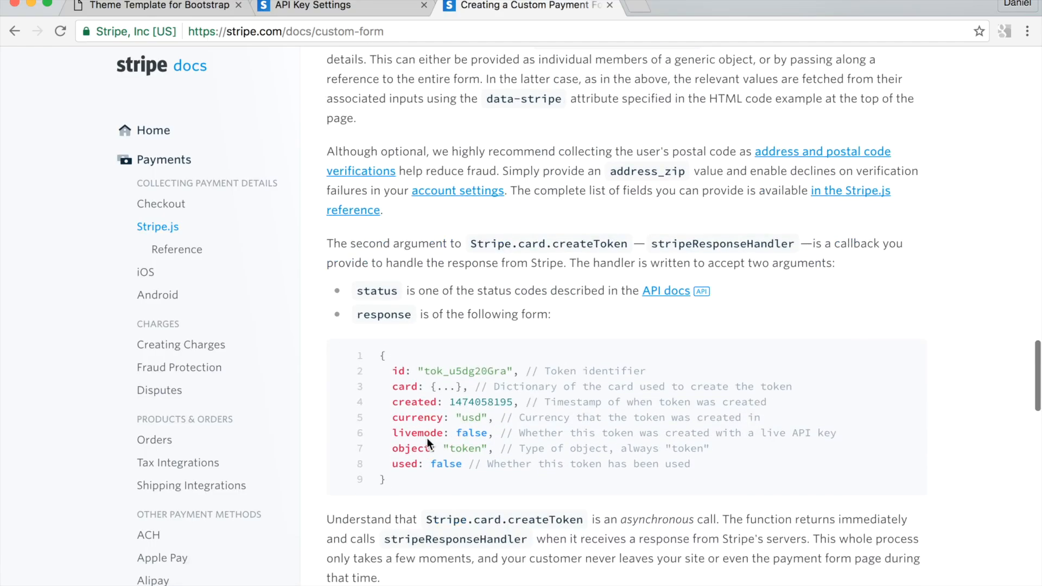
- Scroll to Step 3's stripeResponseHandler example in Stripe Docs and return to Sublime Text
scroll(down, 3)
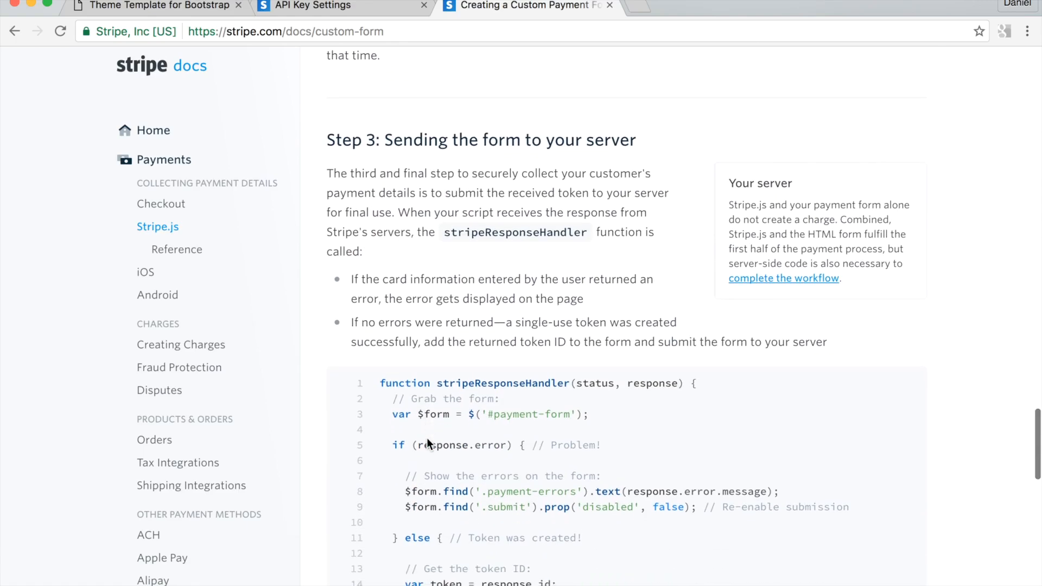
scroll(down, 3)
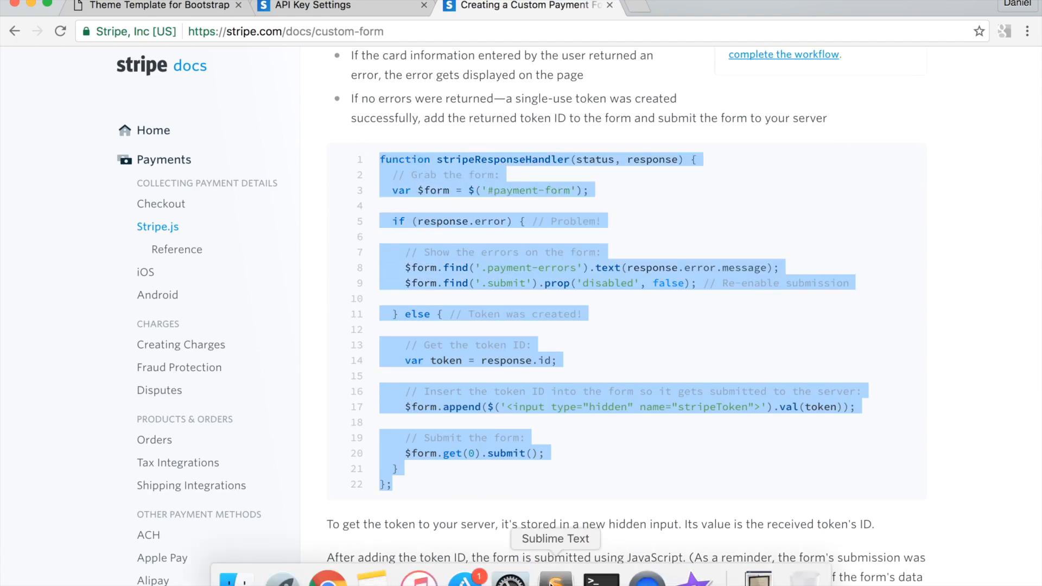
click(555, 575)
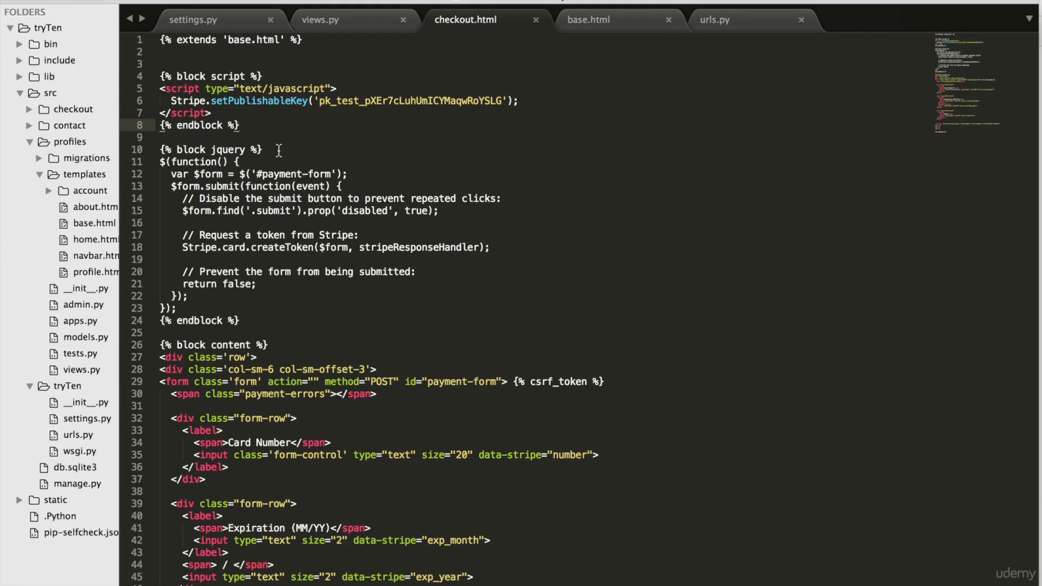
click(519, 101)
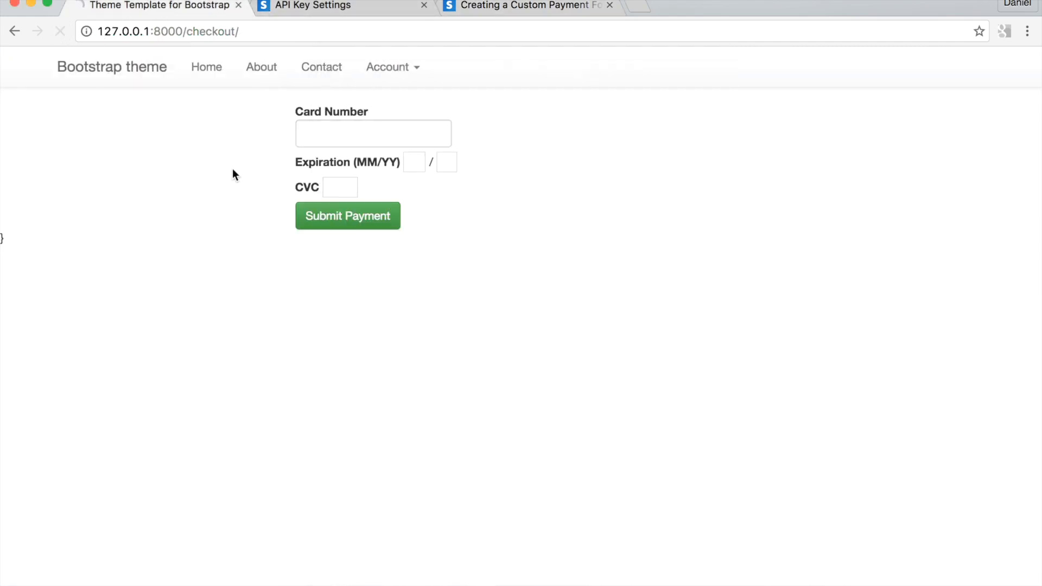
click(347, 215)
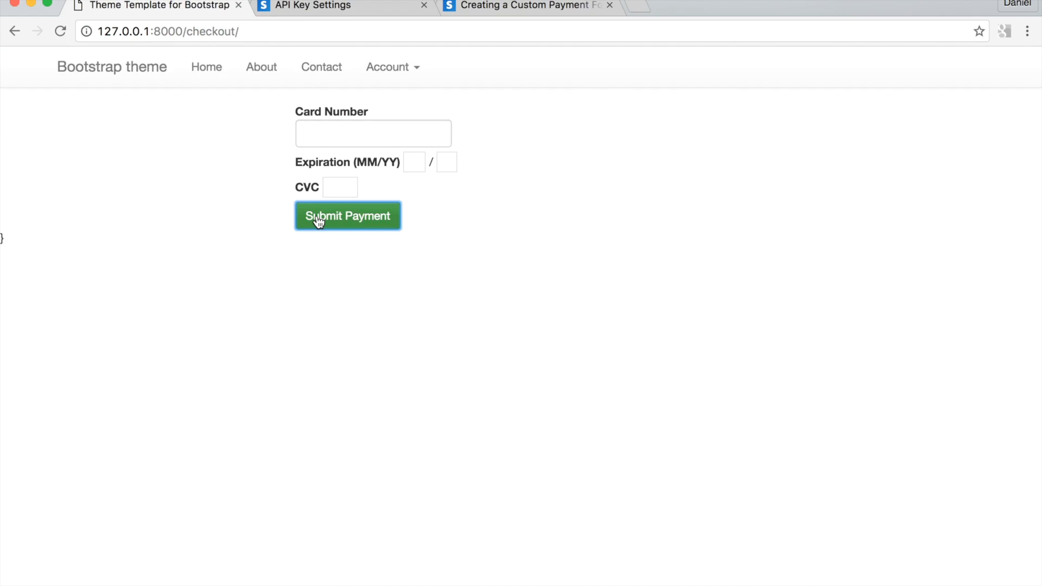
click(348, 215)
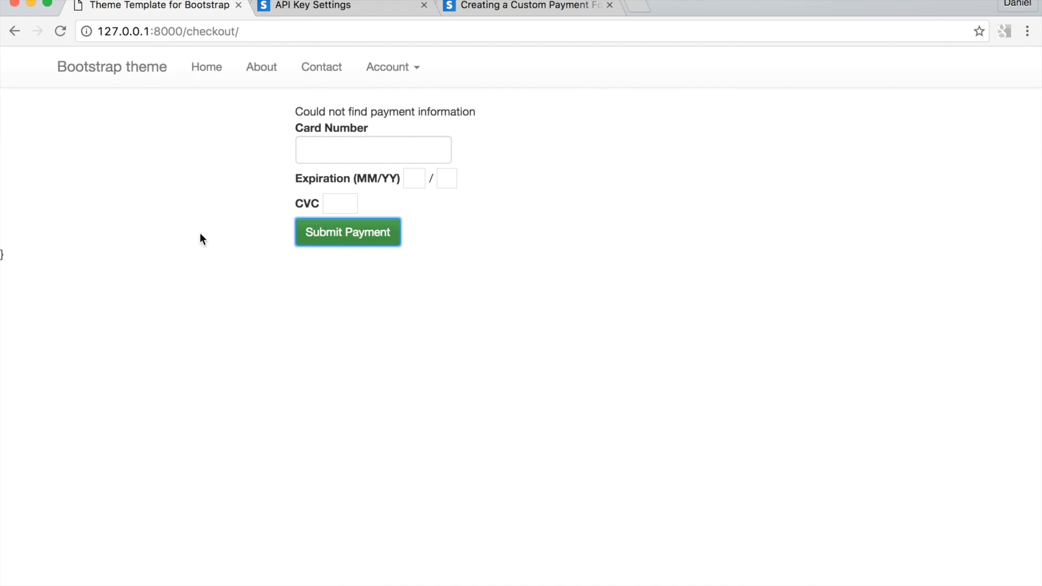
text(4242424242424242)
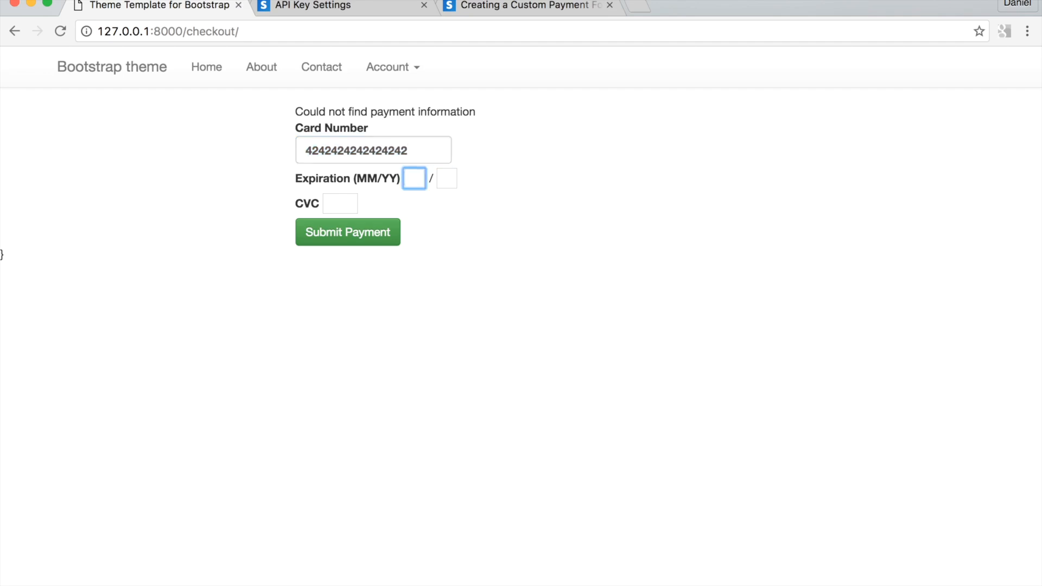
text(123)
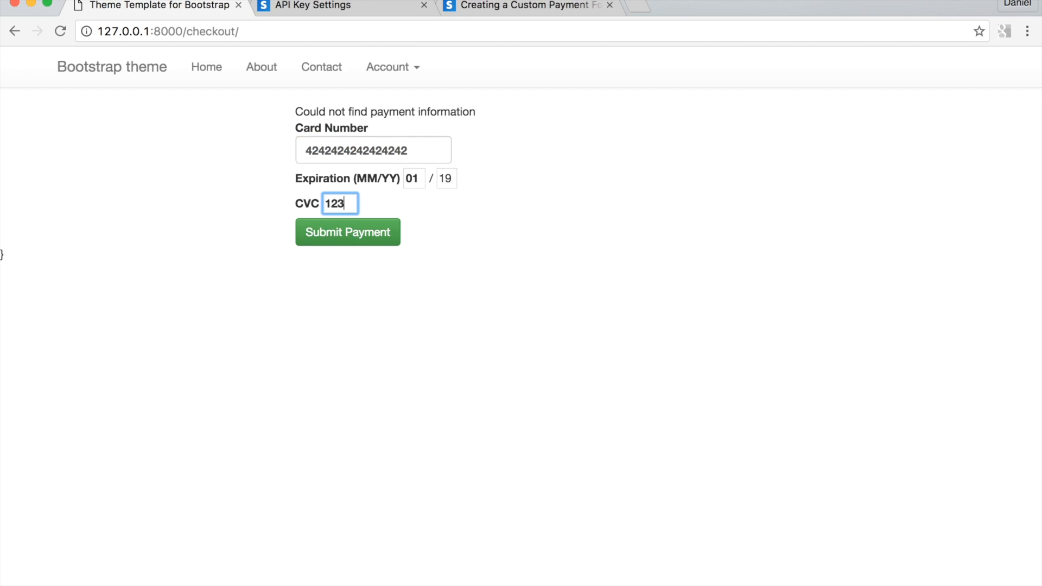
mouse_move(429, 286)
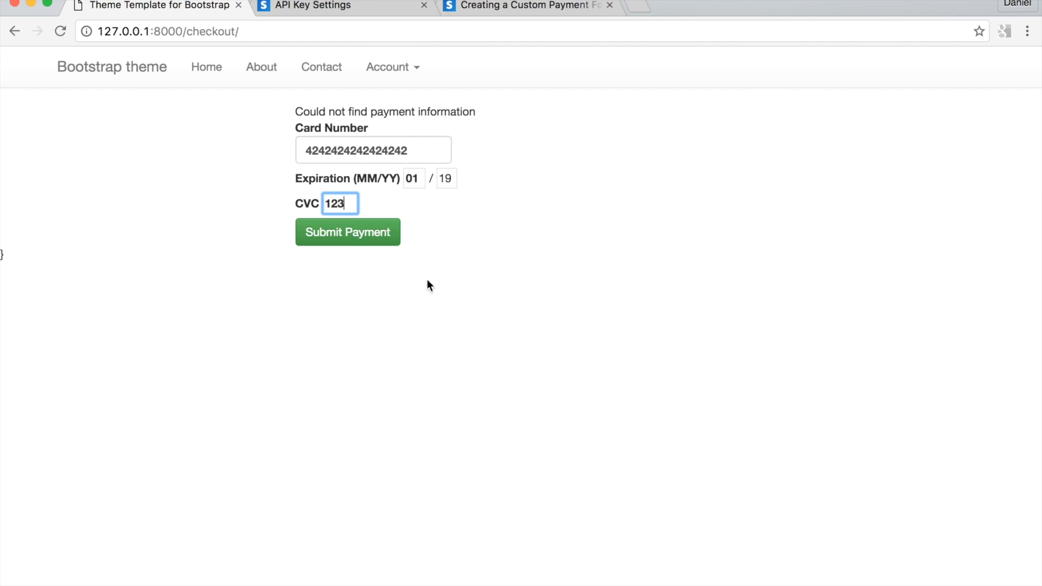
click(348, 232)
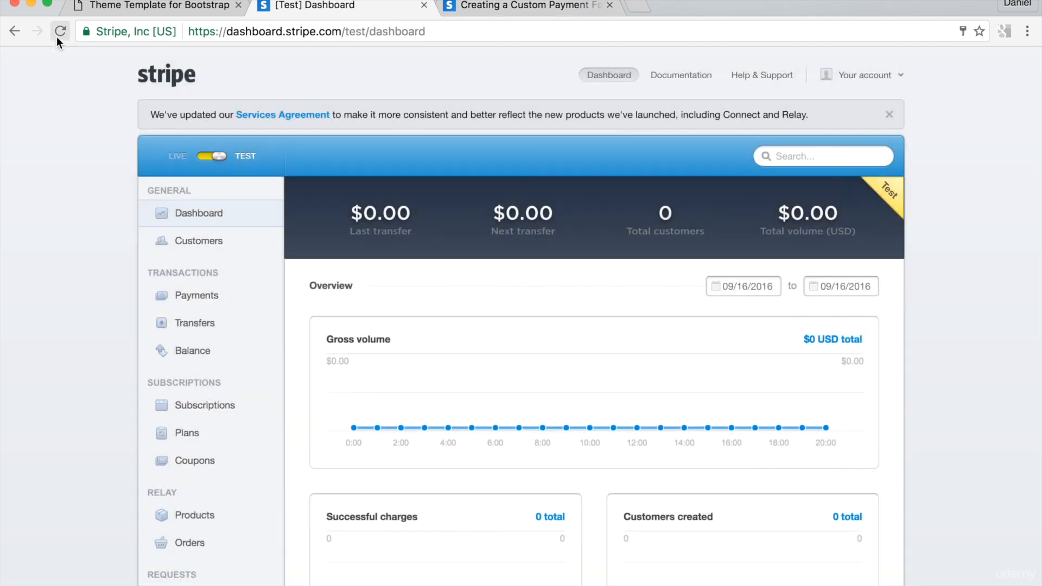
- Reload the Stripe test dashboard to look for new charges
click(59, 31)
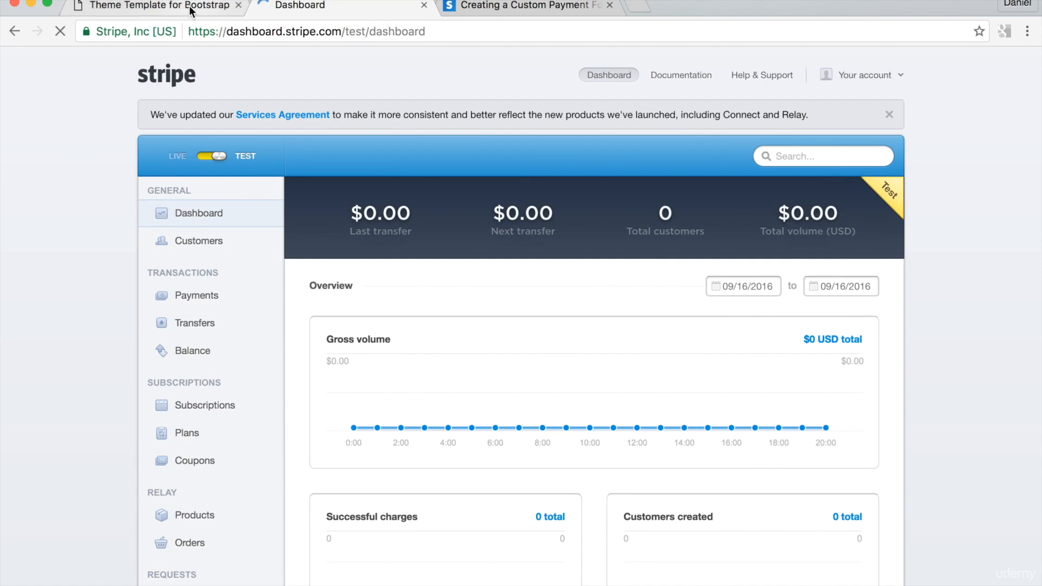
mouse_move(71, 283)
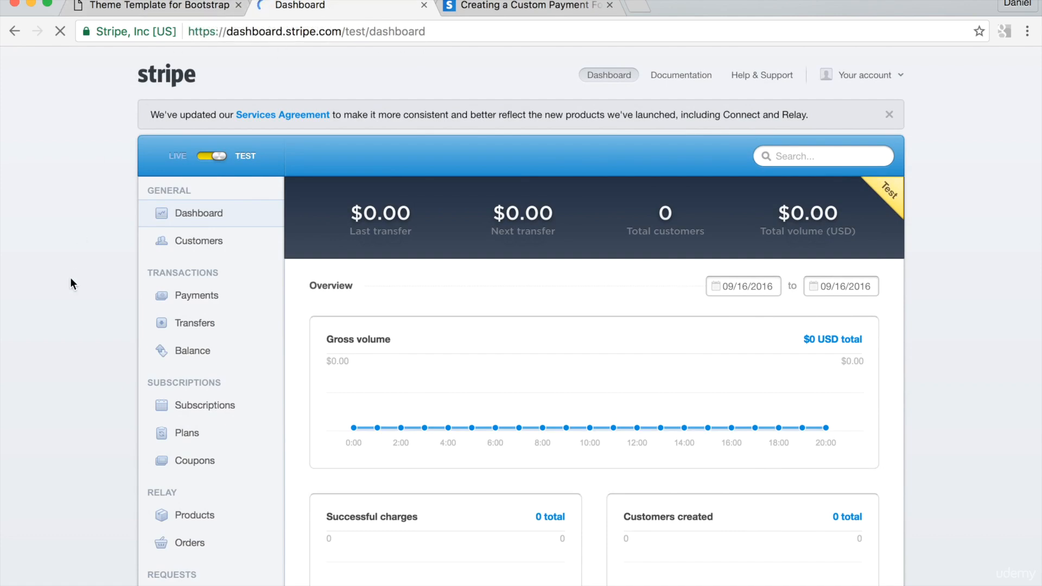